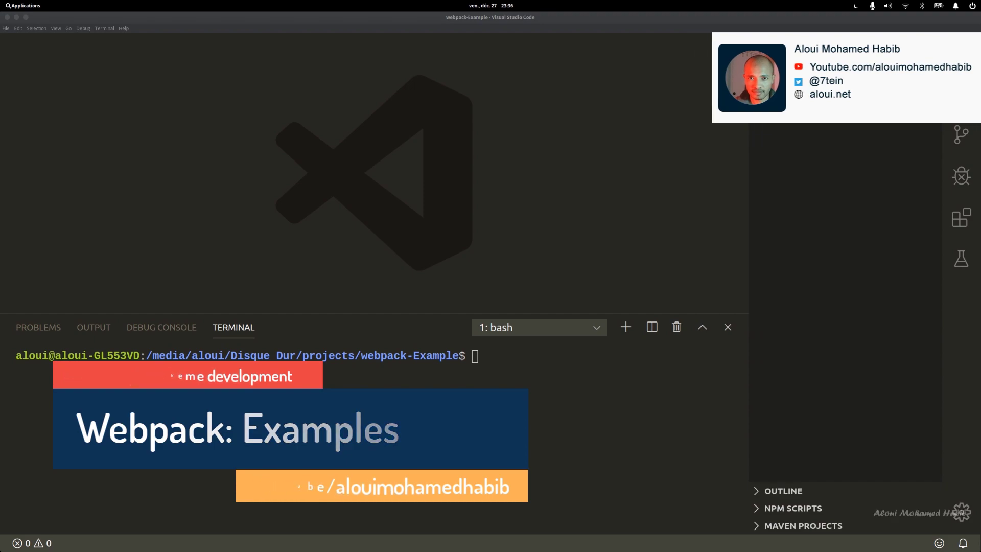
# - Create empty index.html, webpack.config.js, index.js and hello.js with one touch command
pyautogui.click(962, 52)
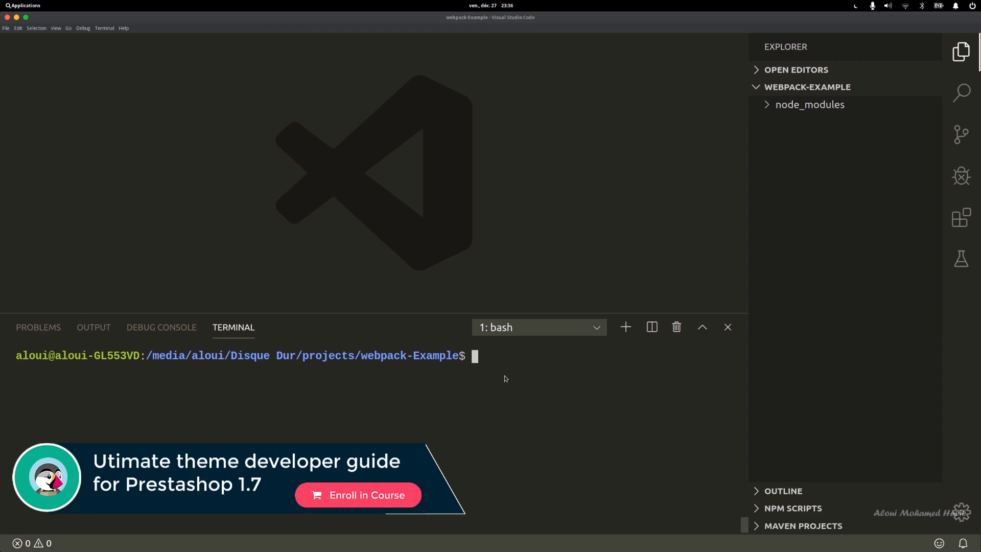
pyautogui.write('touch')
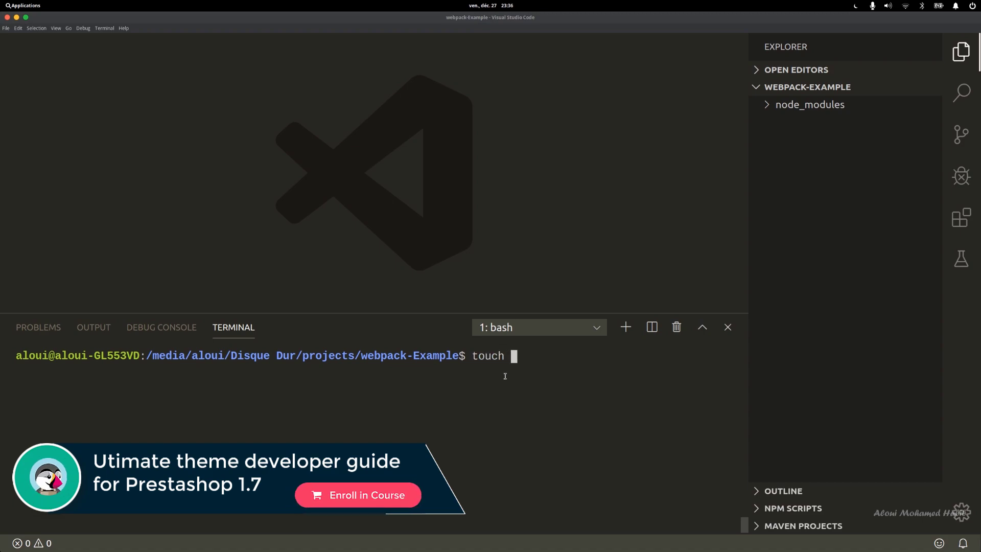
pyautogui.write('index.')
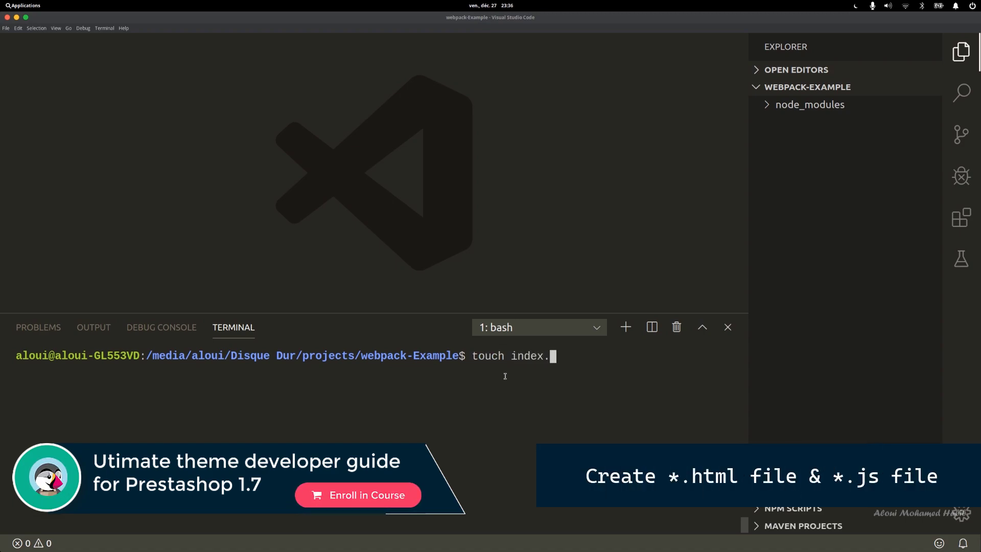
pyautogui.write('html')
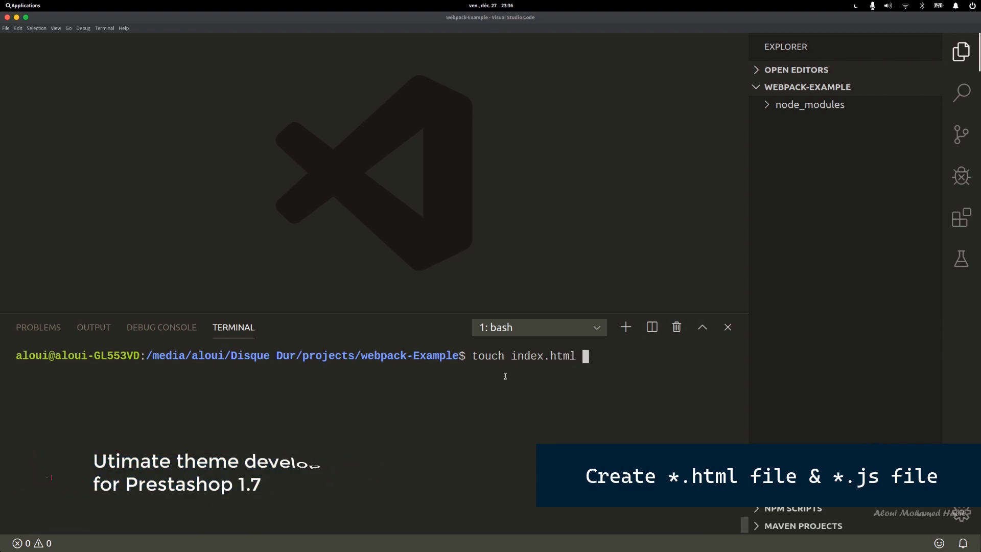
pyautogui.write('webpack.')
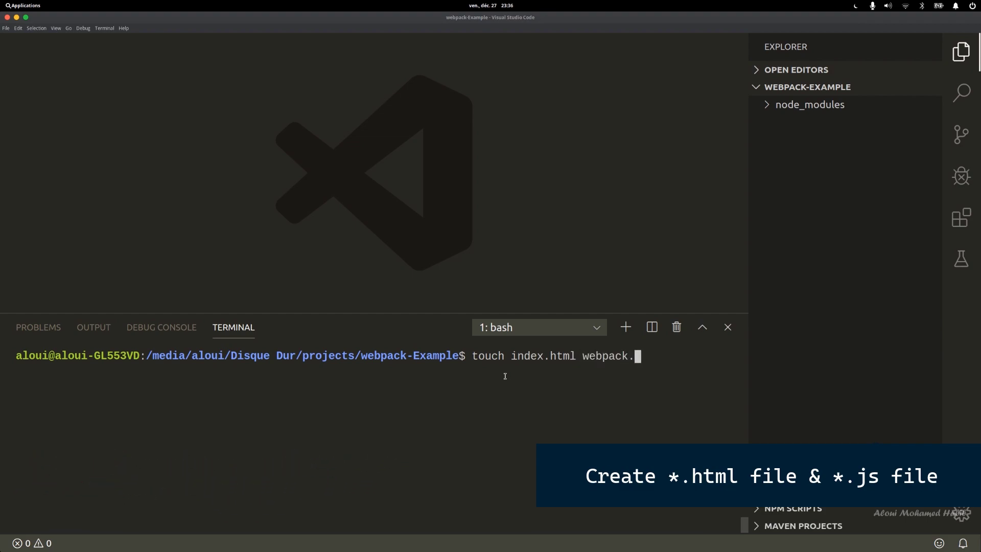
pyautogui.write('co')
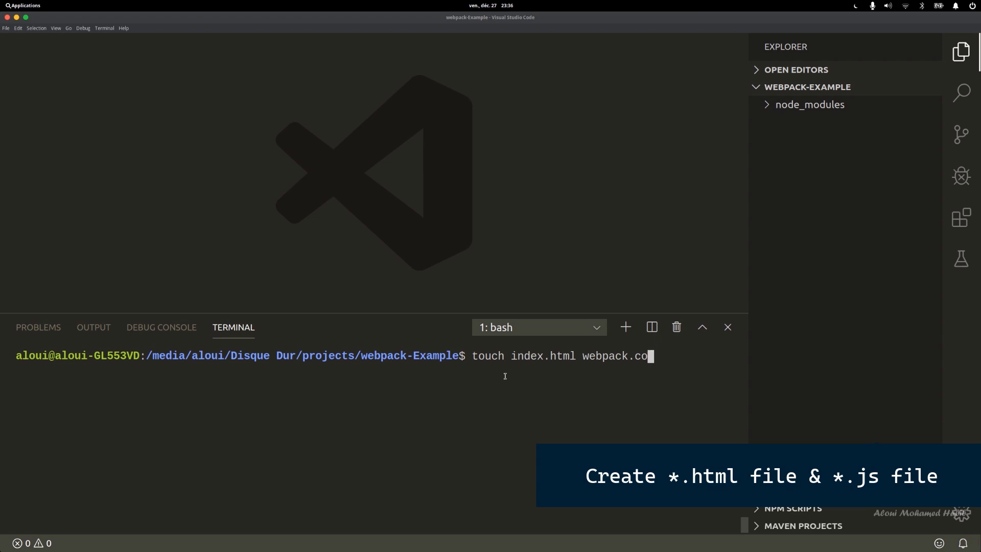
pyautogui.write('nfig.')
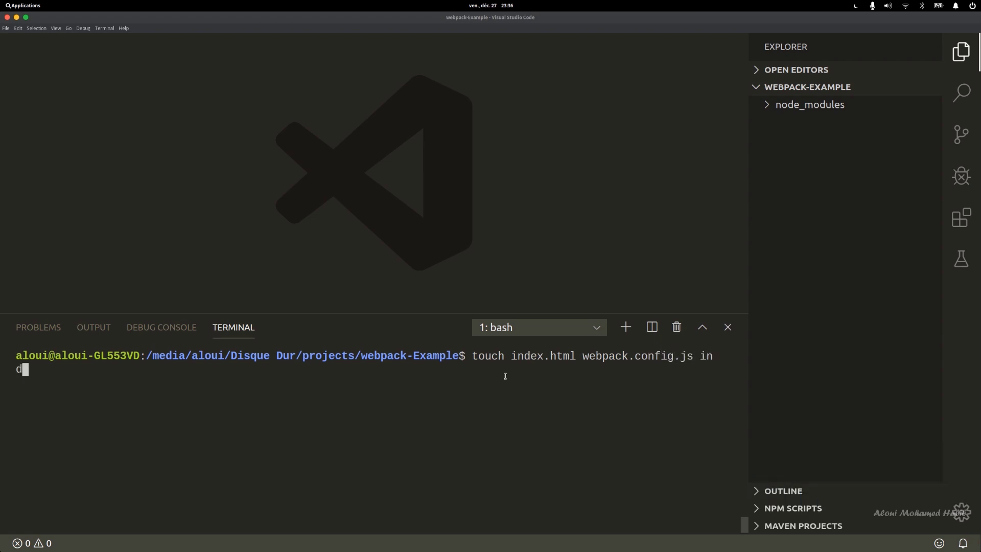
pyautogui.write('ex.js')
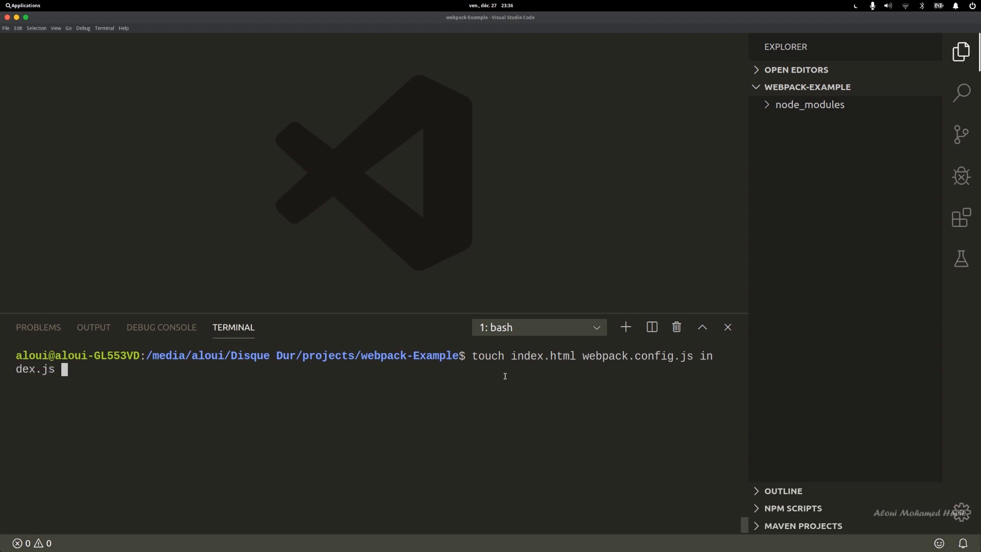
pyautogui.write('hello')
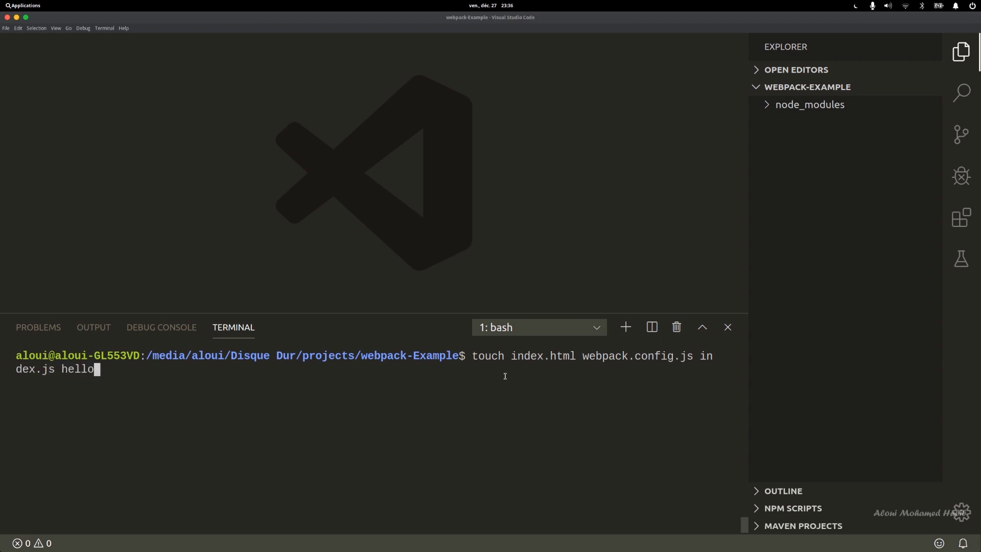
pyautogui.press('Return')
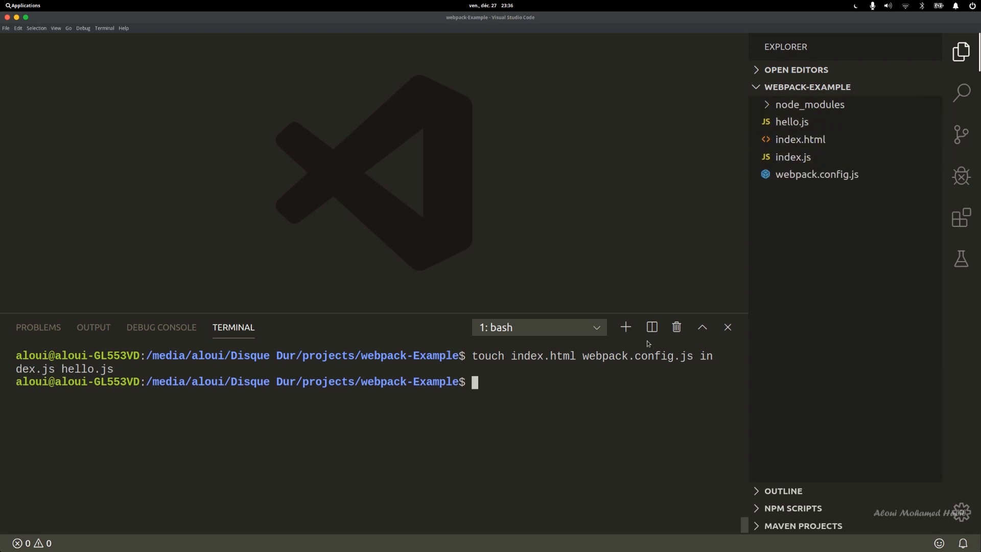
pyautogui.moveTo(661, 462)
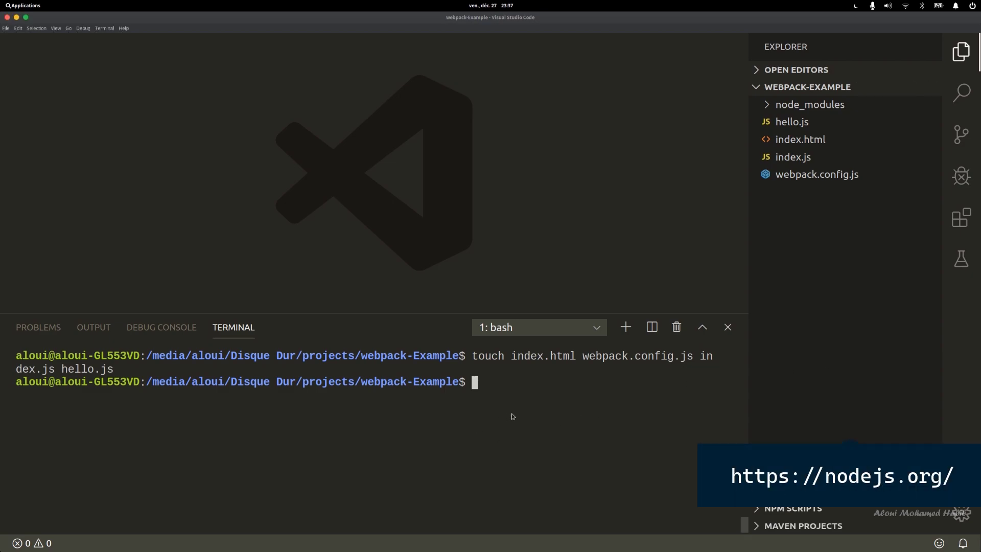
# - Print the Node and npm versions, confirming v10.18.0 and 6.13.4
pyautogui.write('node')
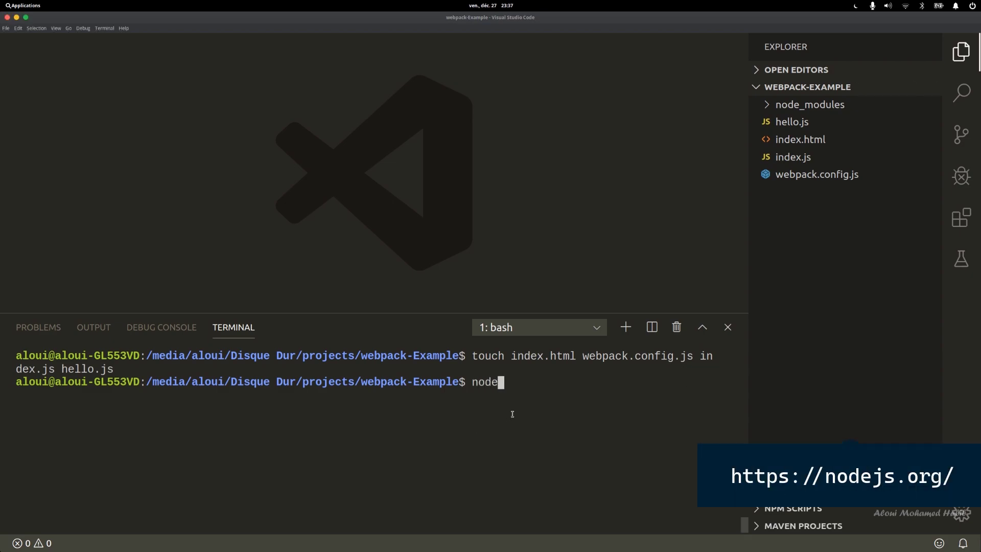
pyautogui.write('.com')
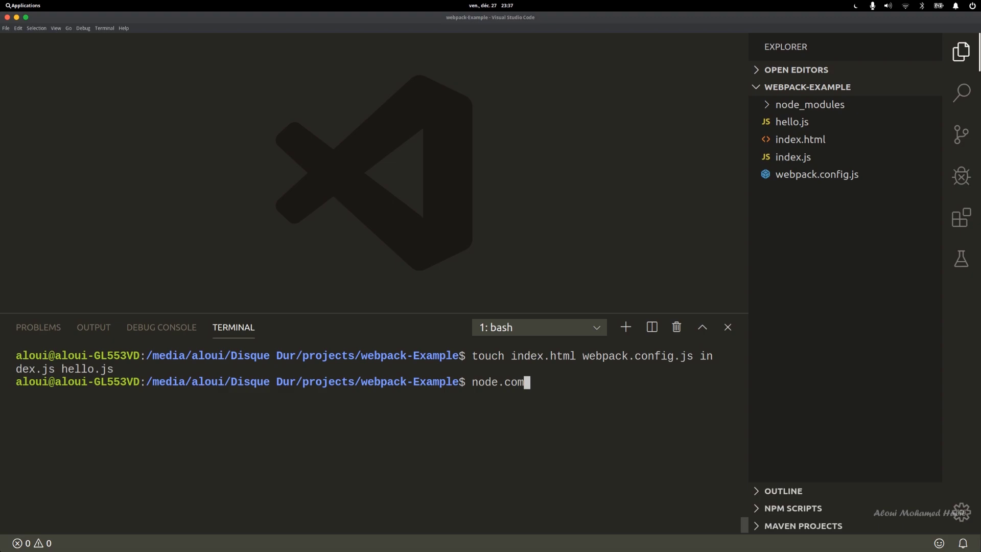
pyautogui.moveTo(793, 318)
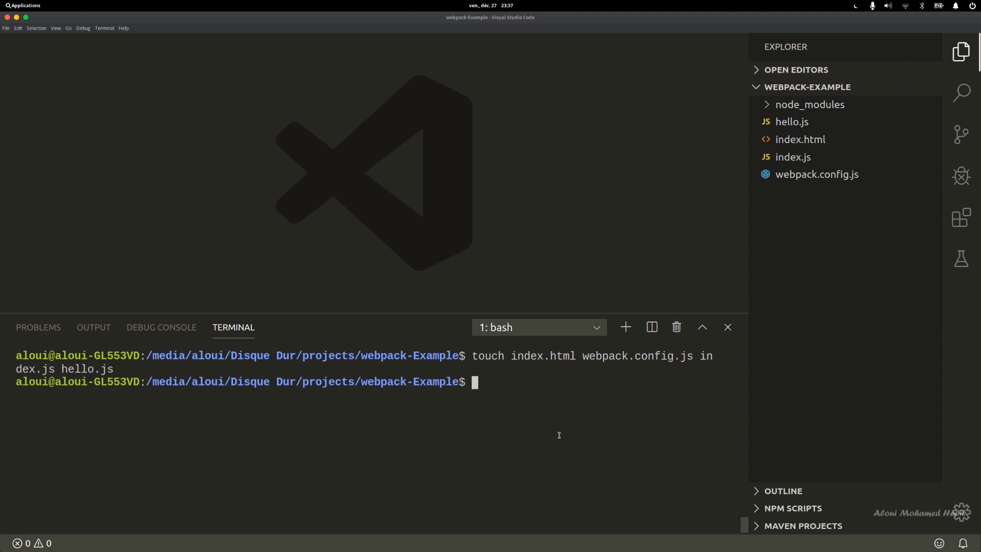
pyautogui.moveTo(633, 321)
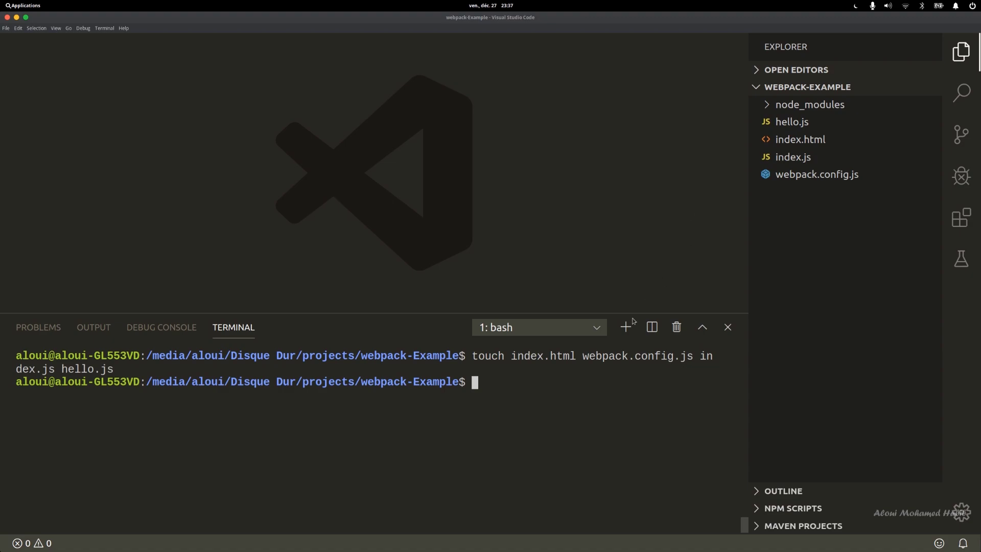
pyautogui.moveTo(582, 378)
pyautogui.write('node -v')
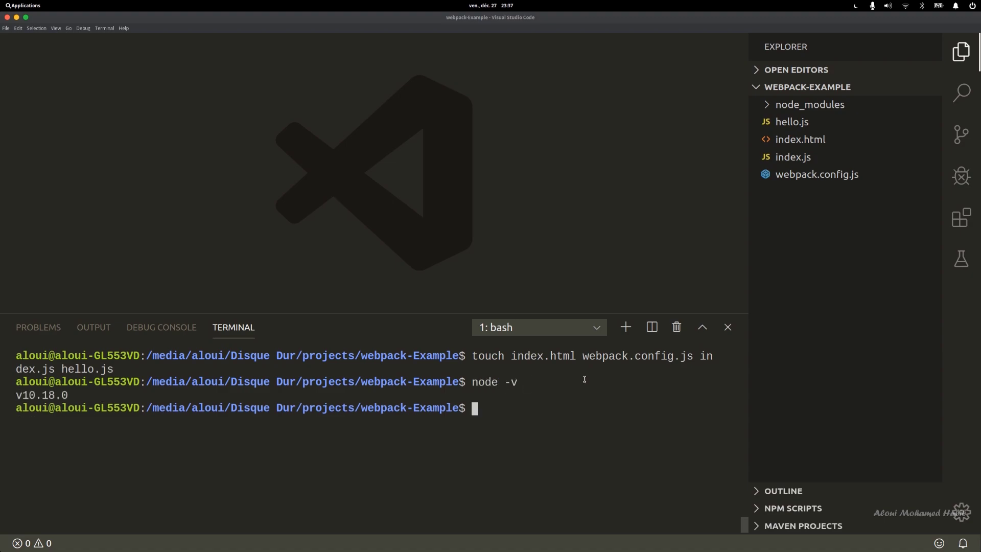
pyautogui.write('npm -v')
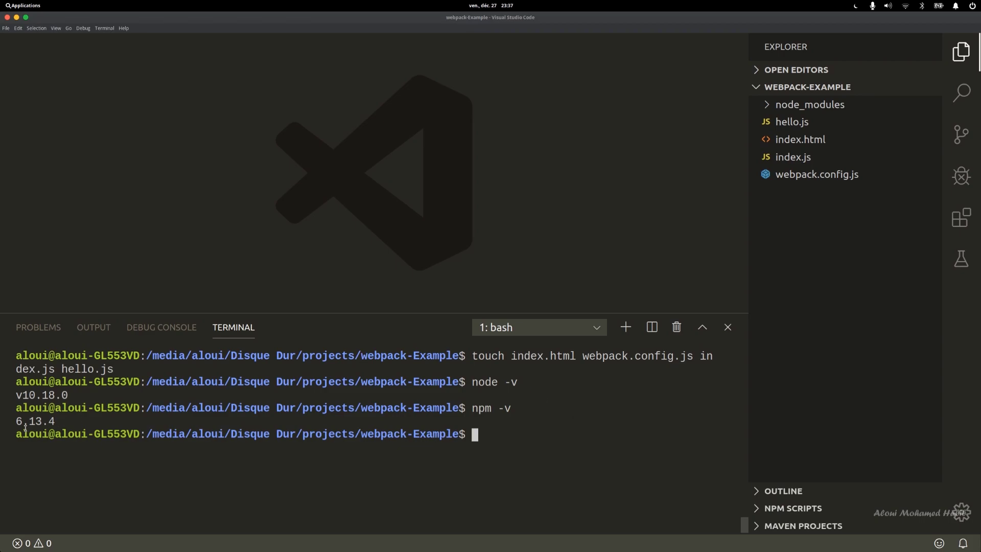
pyautogui.moveTo(502, 432)
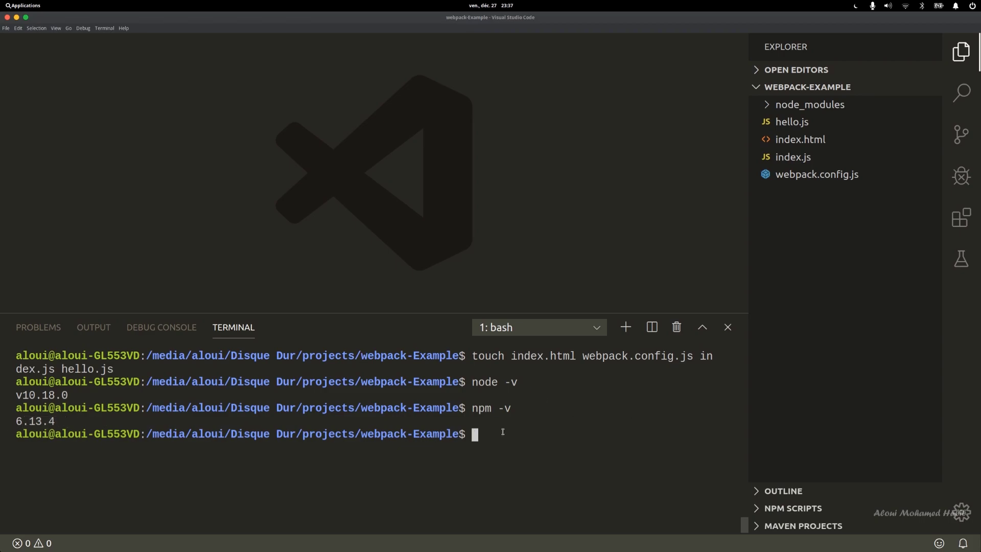
pyautogui.moveTo(541, 418)
pyautogui.write('npm')
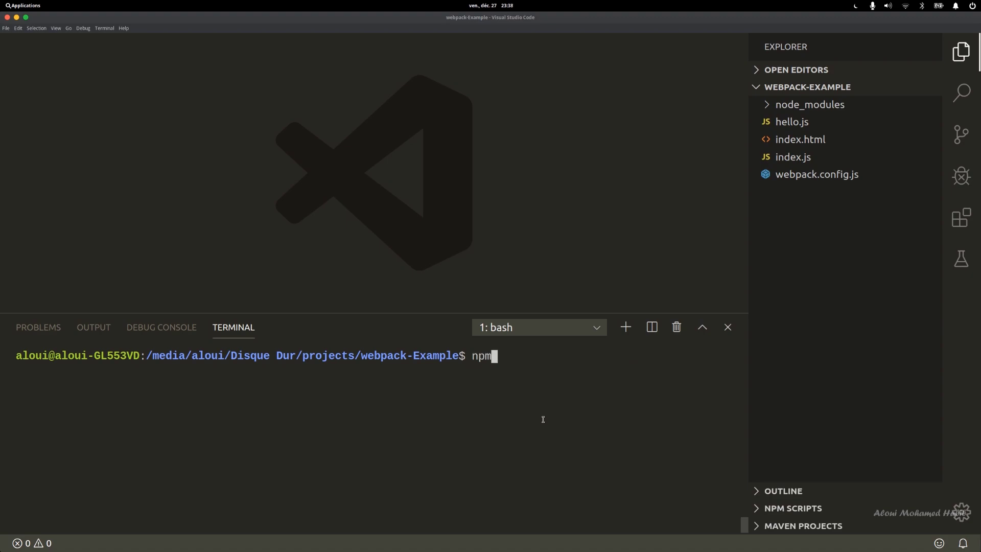
# - Initialise package.json with npm init -y; it lists webpack ^4.41.5 and webpack-cli ^3.3.10
pyautogui.write('init -y')
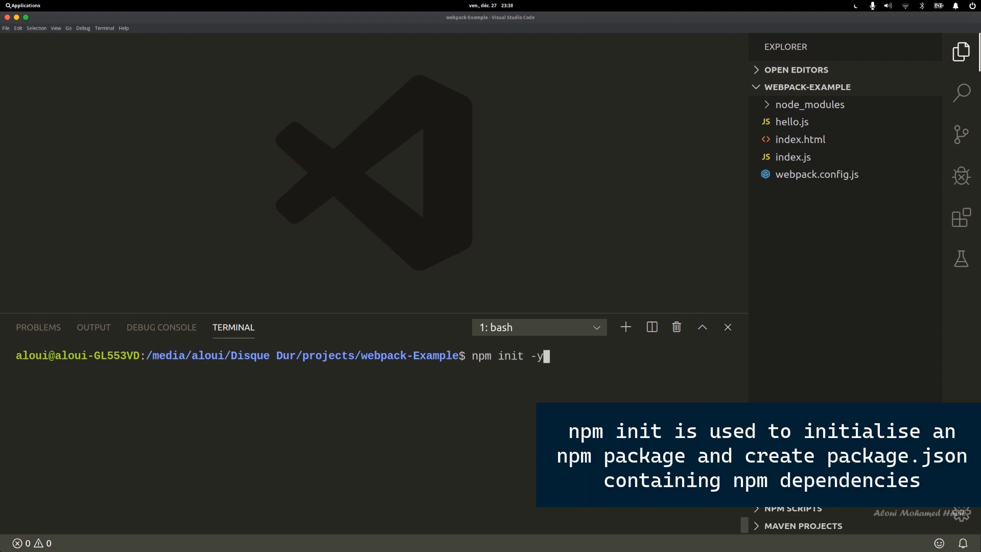
pyautogui.press('Return')
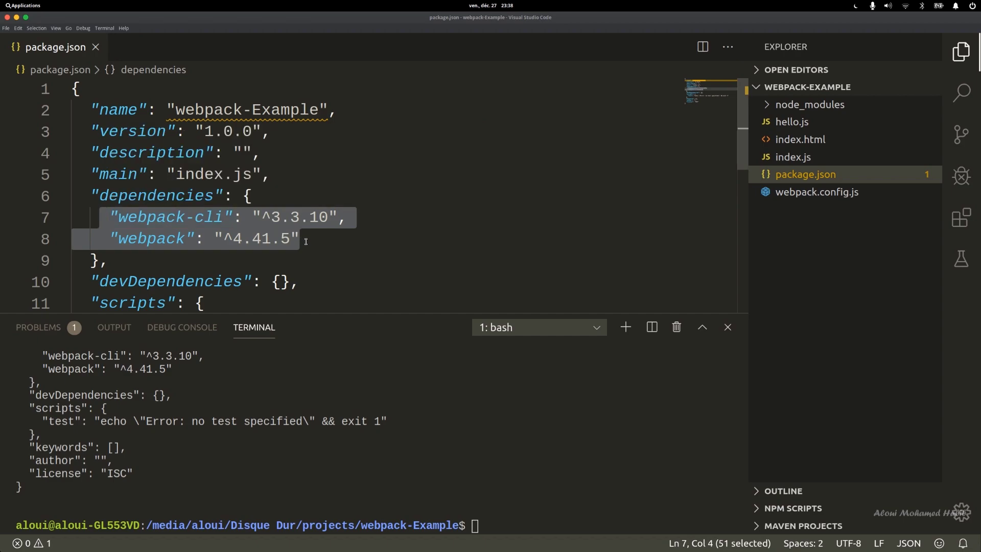
pyautogui.moveTo(188, 221)
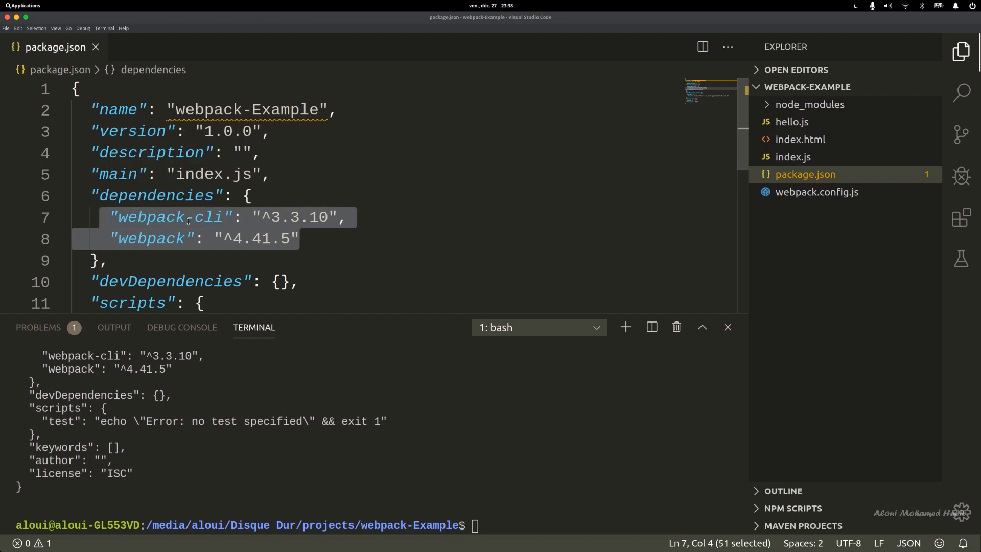
pyautogui.moveTo(231, 234)
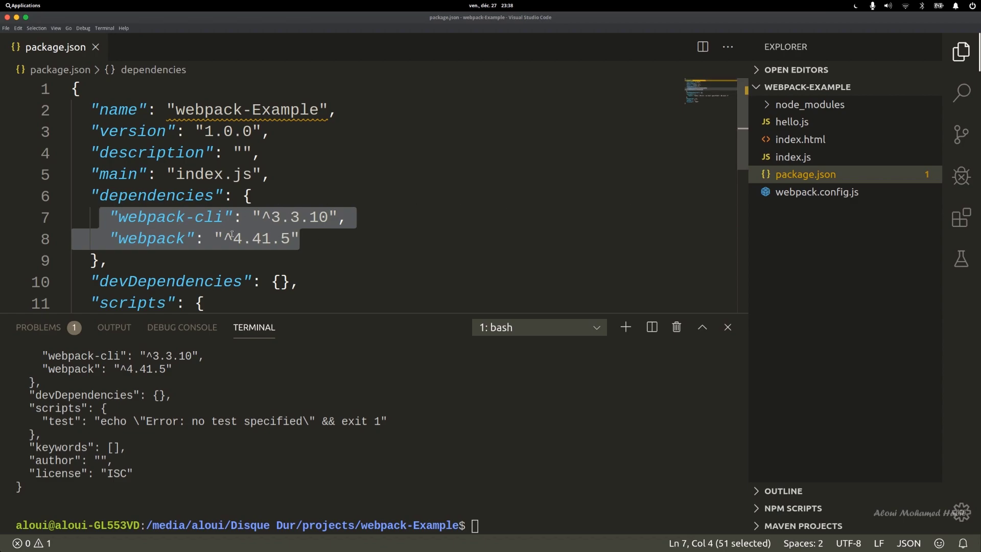
pyautogui.moveTo(809, 104)
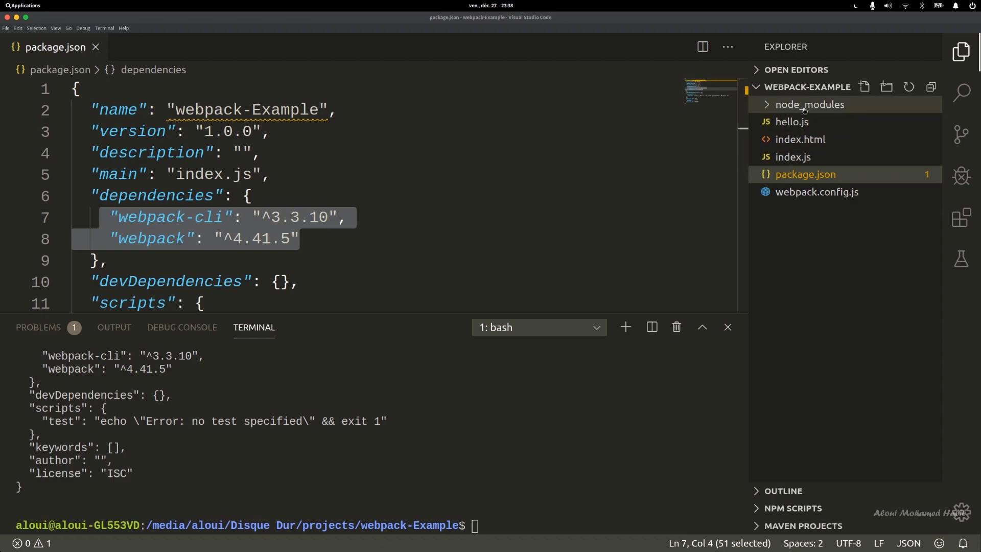
pyautogui.moveTo(343, 201)
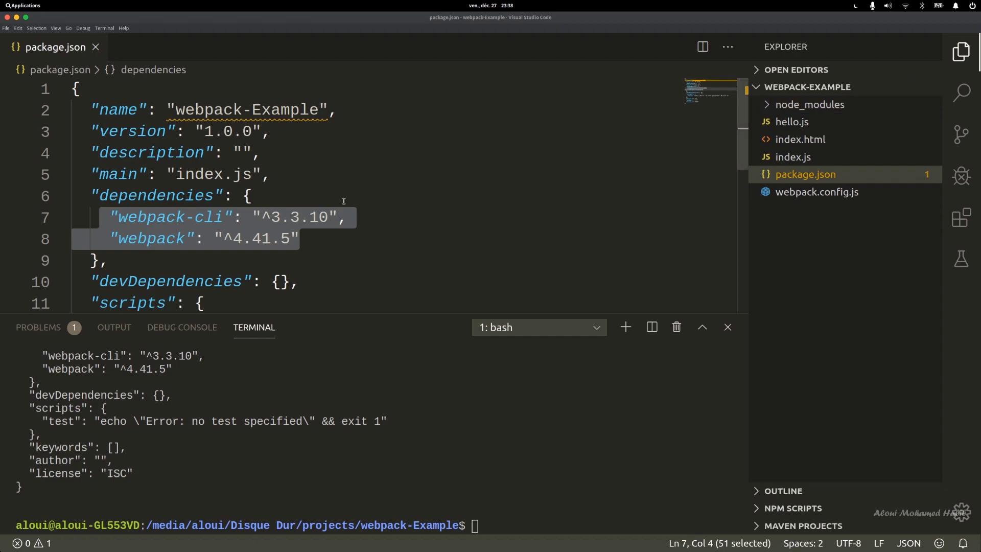
pyautogui.moveTo(809, 104)
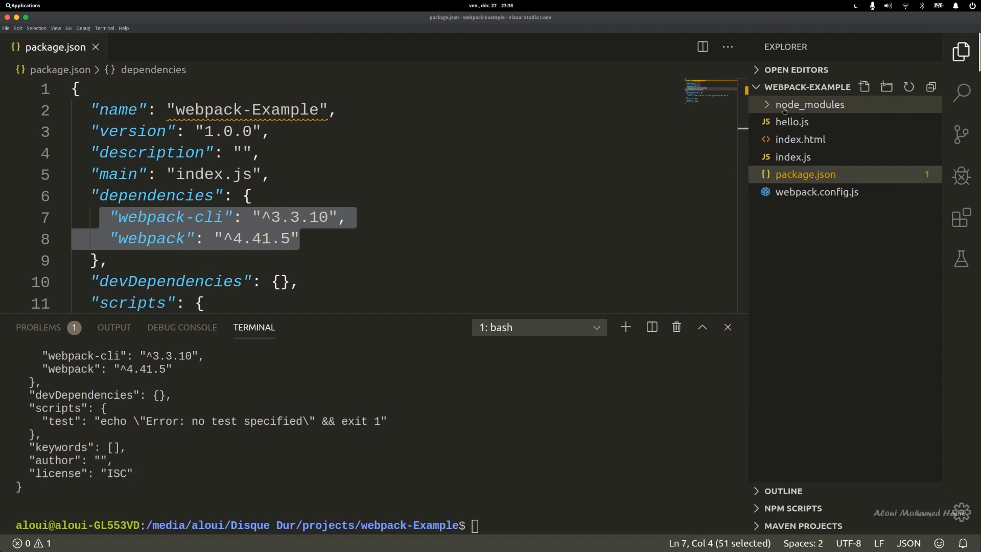
pyautogui.moveTo(809, 105)
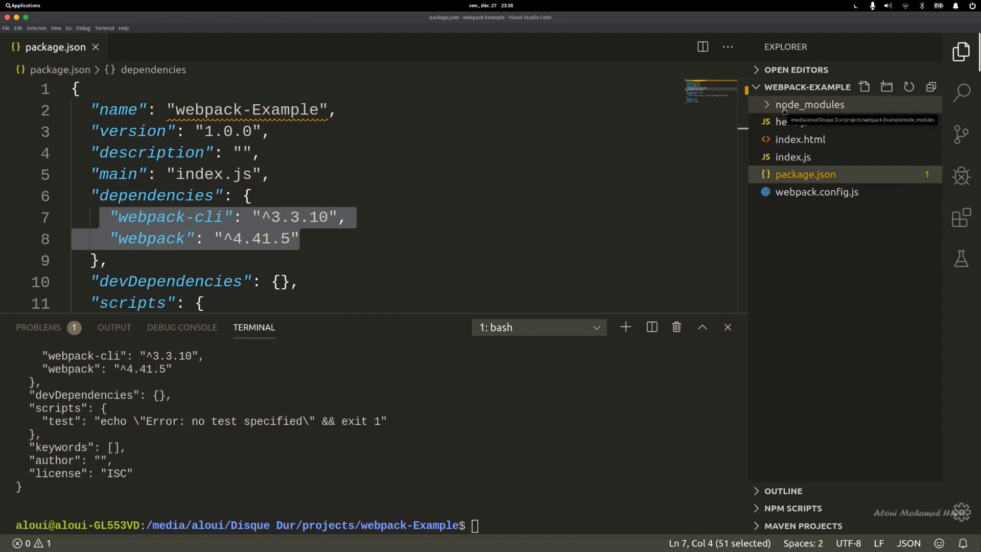
pyautogui.moveTo(399, 353)
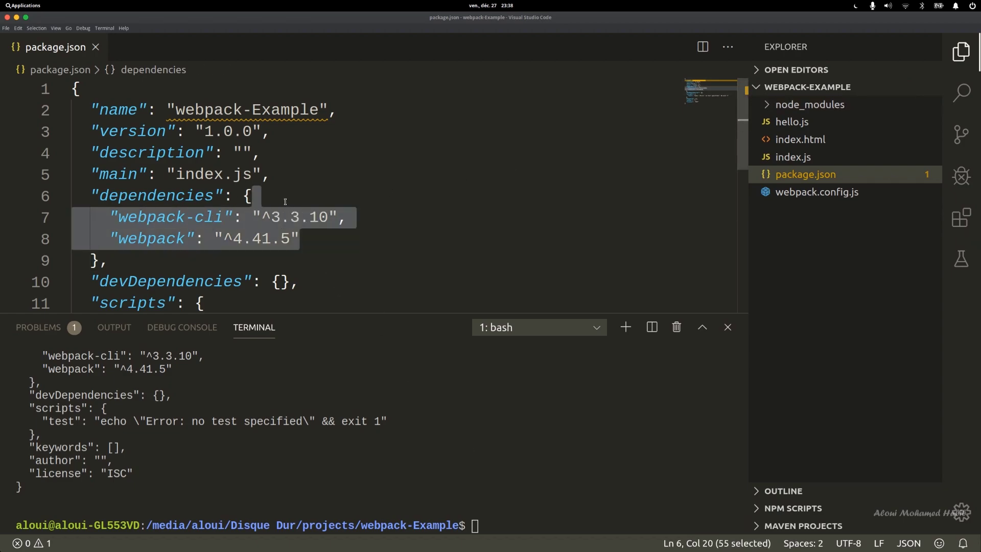
pyautogui.press('Delete')
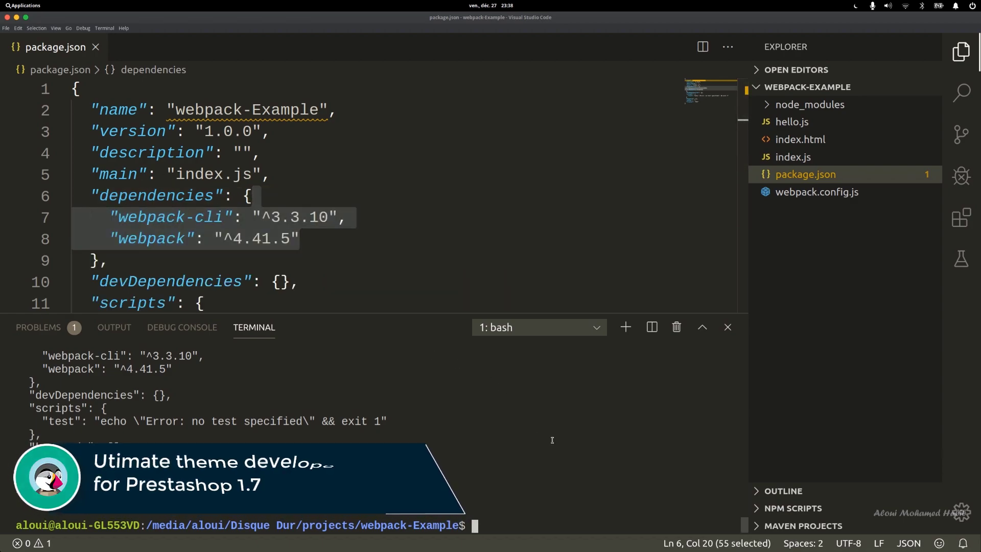
# - Install webpack and webpack-cli as dev dependencies with npm i -D
pyautogui.write('npm i web')
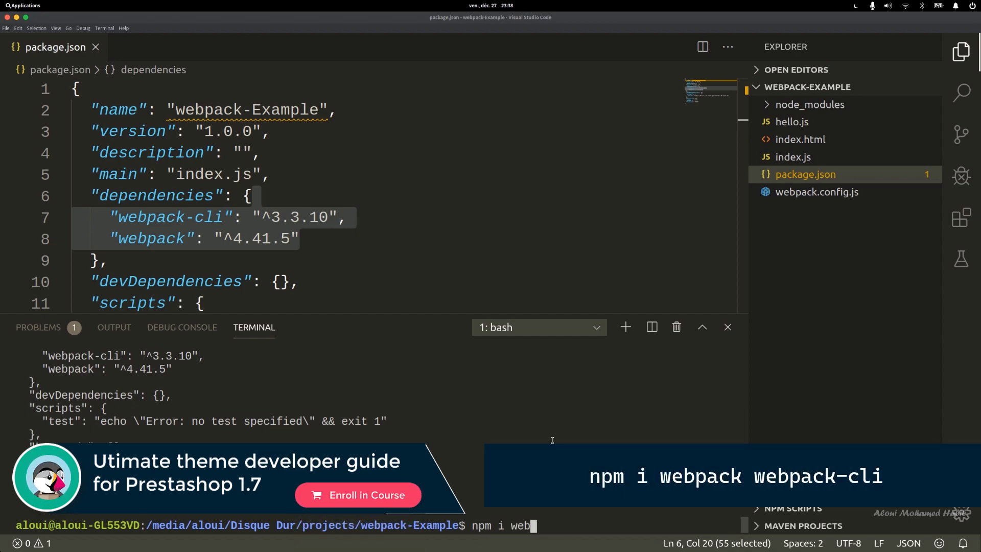
pyautogui.write('pack web')
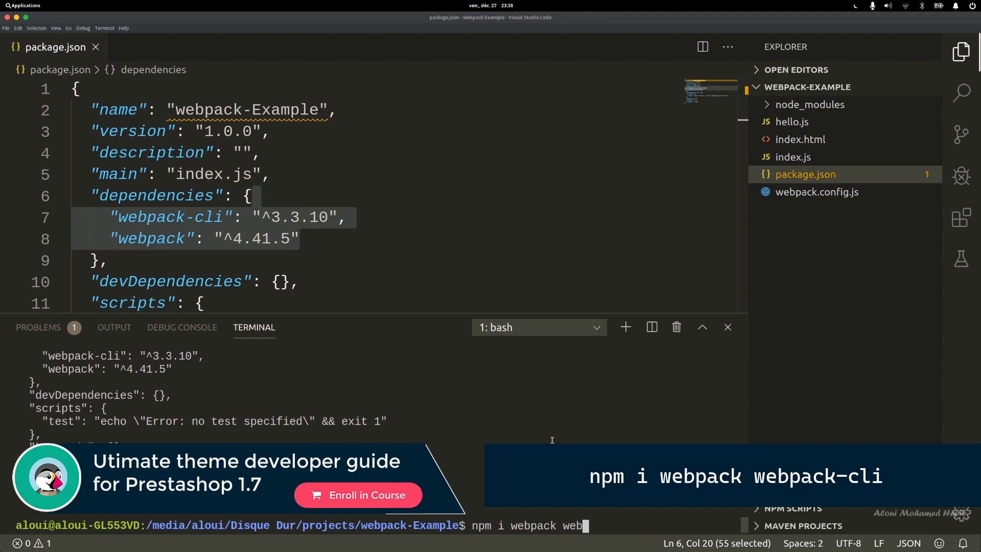
pyautogui.write('pack-cli')
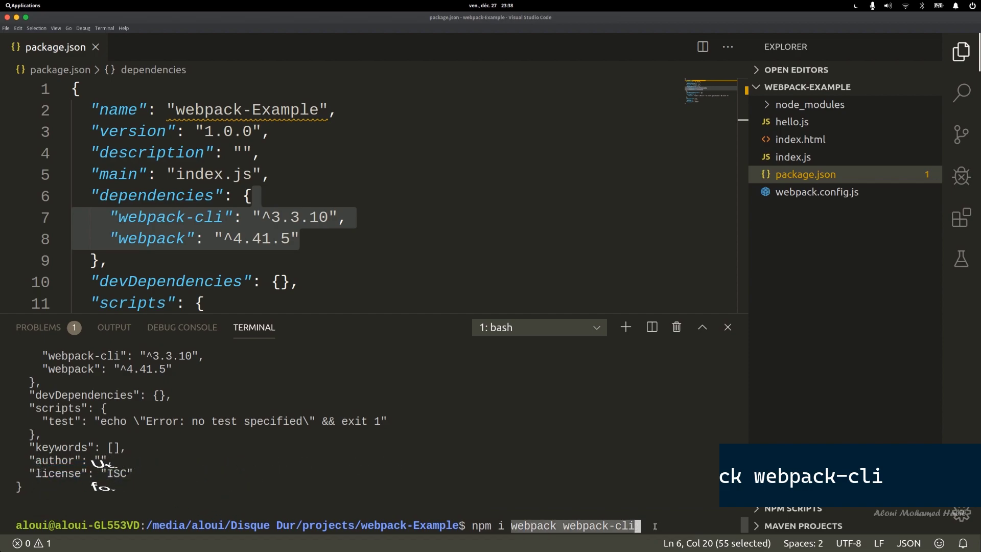
pyautogui.write('-D')
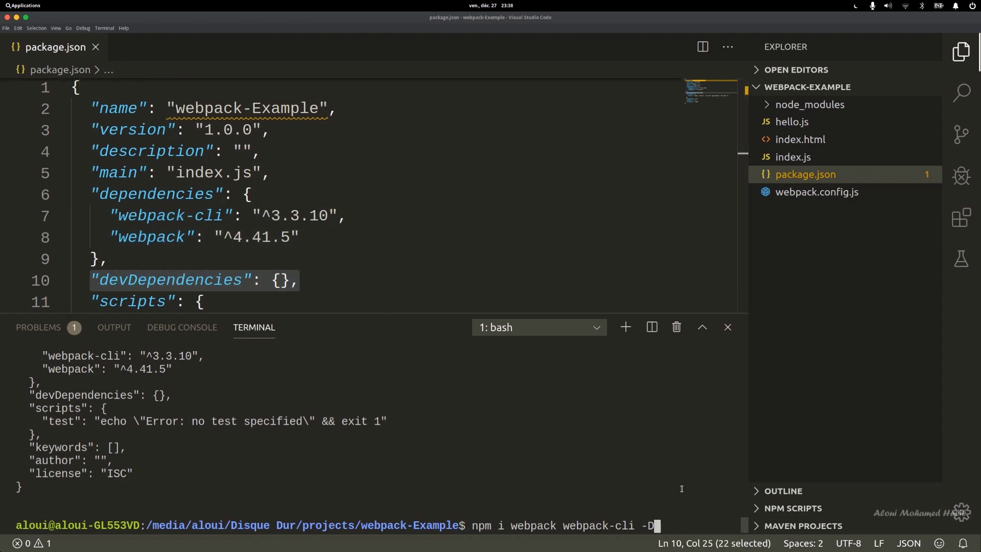
pyautogui.press('Return')
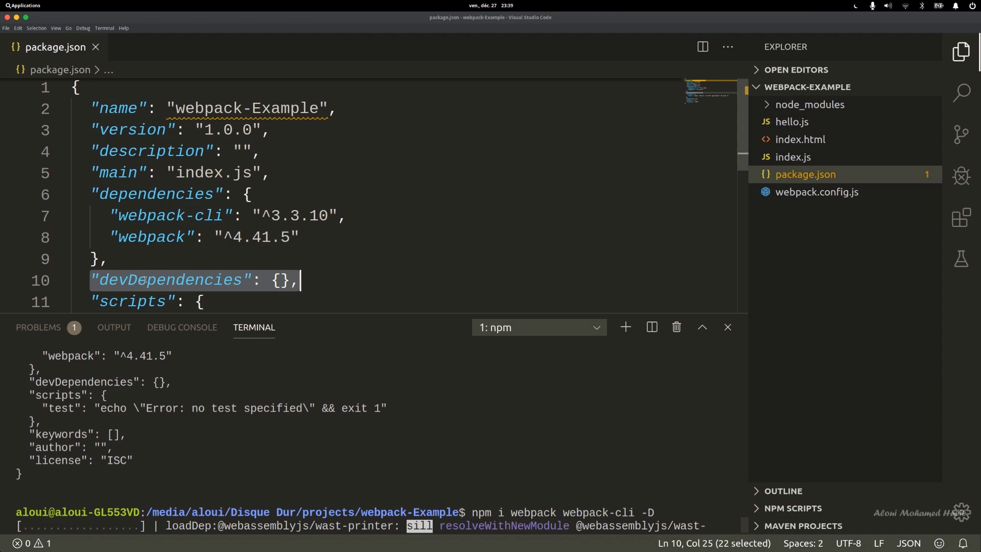
pyautogui.moveTo(158, 194)
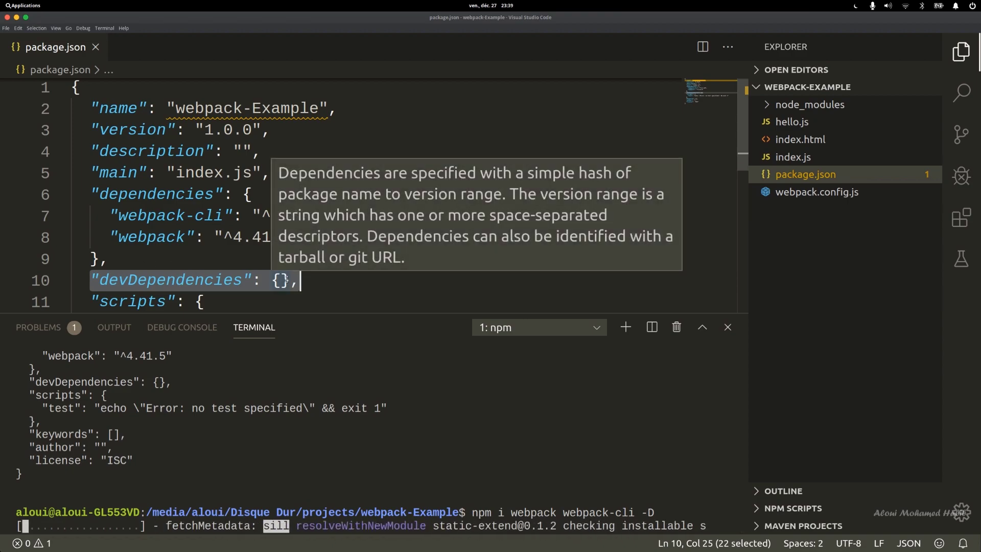
pyautogui.moveTo(351, 466)
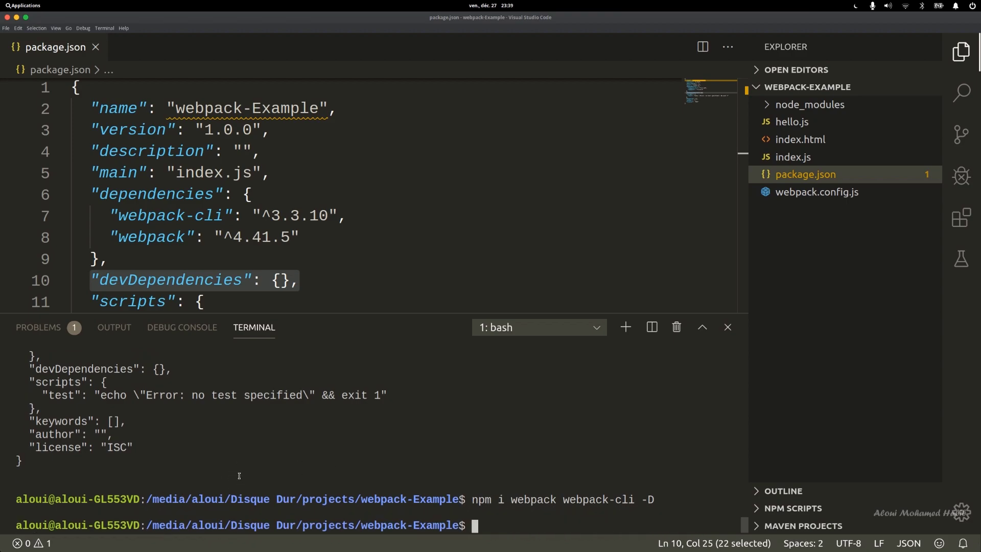
pyautogui.moveTo(307, 239)
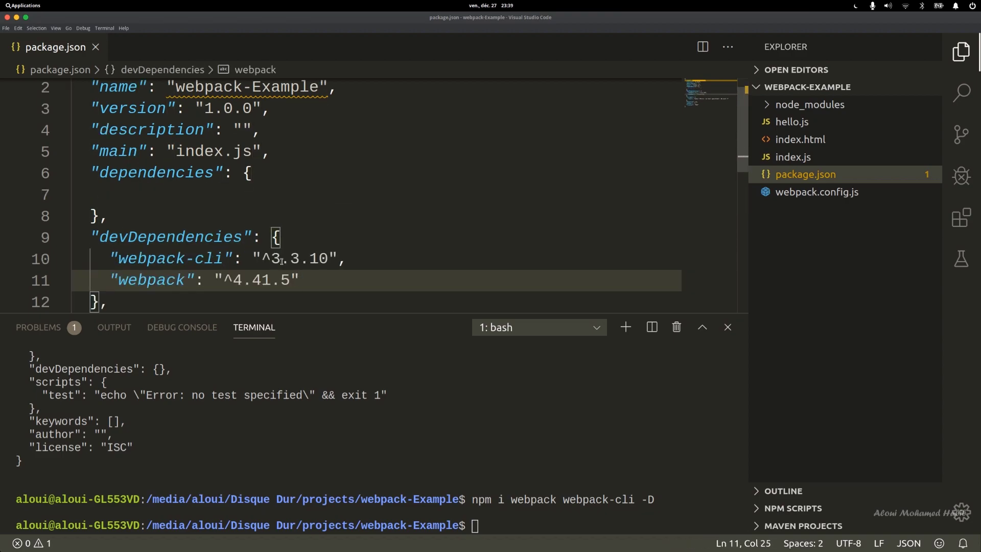
# - Review devDependencies in package.json, then type the install command again with -g
pyautogui.click(147, 194)
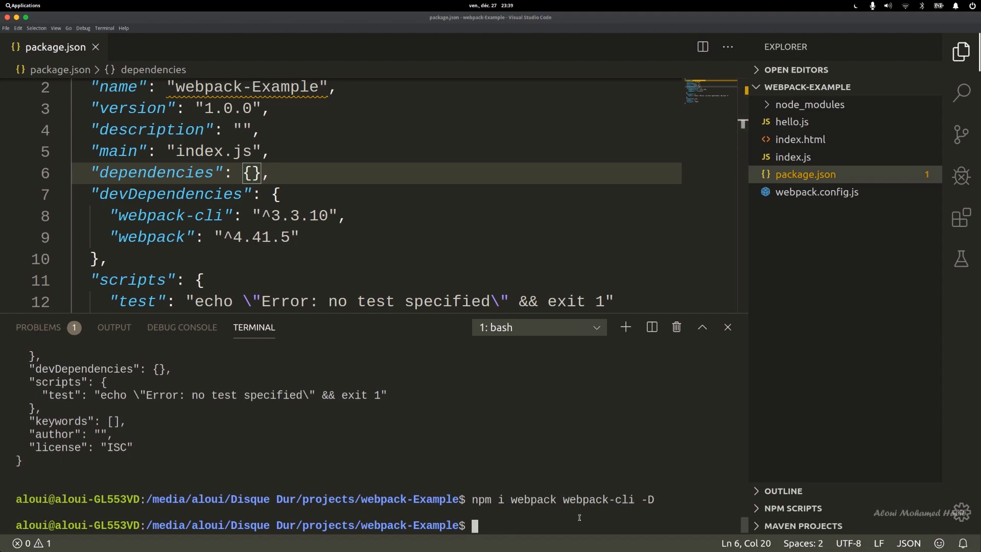
pyautogui.write('npm i webpack webpack-cli -D')
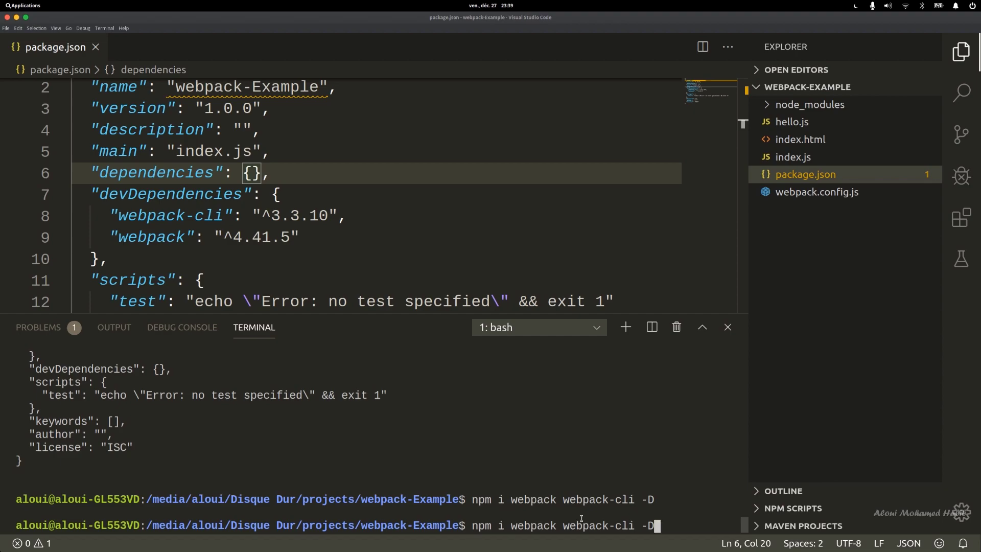
pyautogui.write('-g^C')
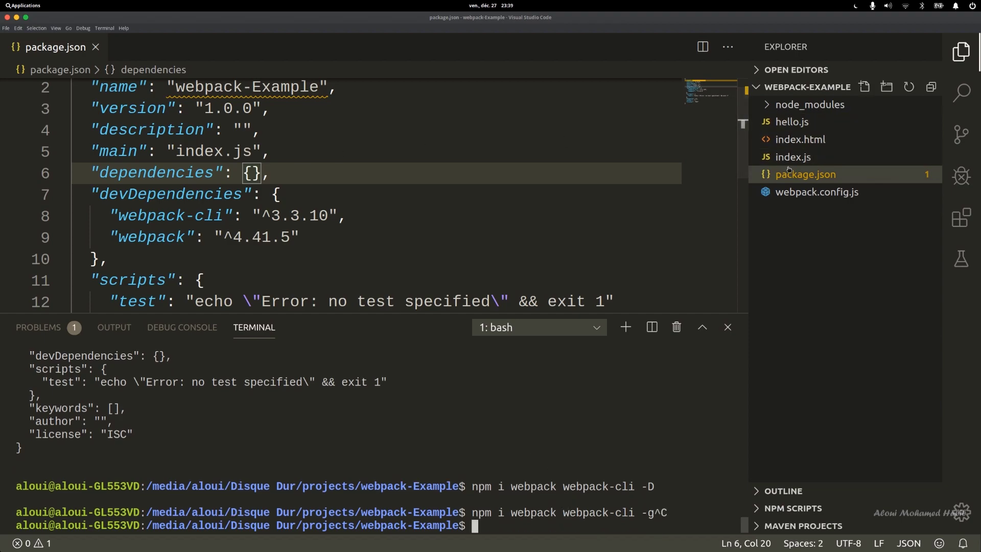
# - Write hello.js to export a hello arrow function calling alert('Hello world')
pyautogui.click(791, 121)
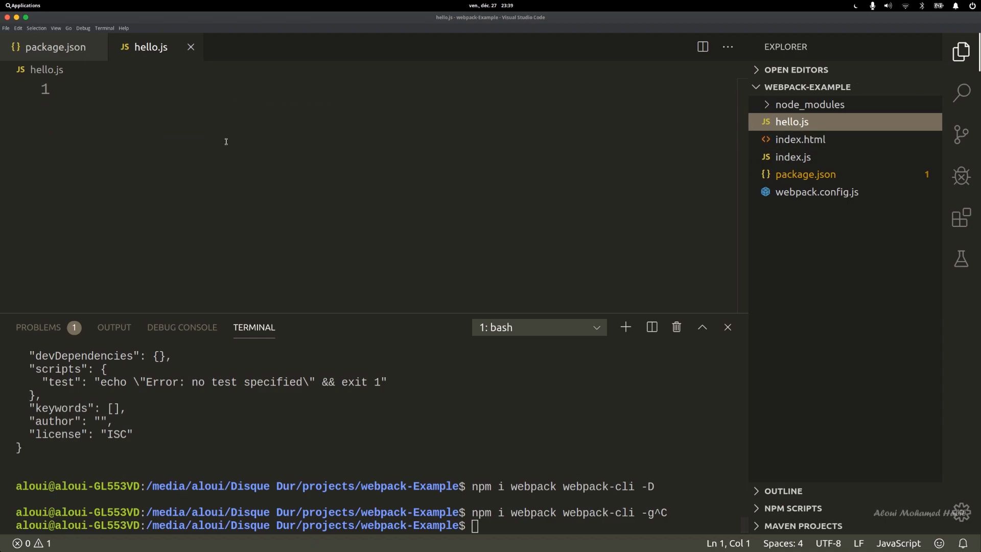
pyautogui.moveTo(290, 123)
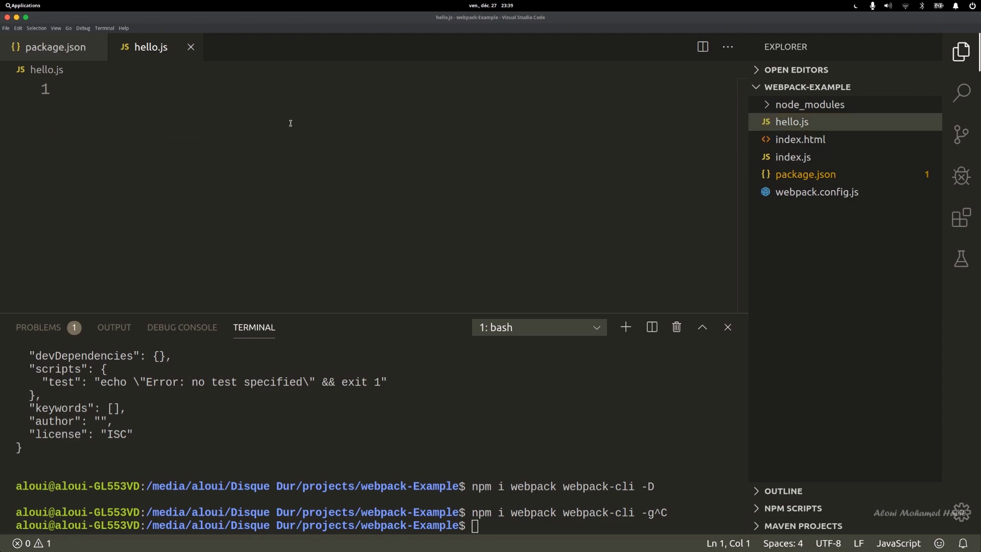
pyautogui.write('module.exports = {')
pyautogui.write('hello')
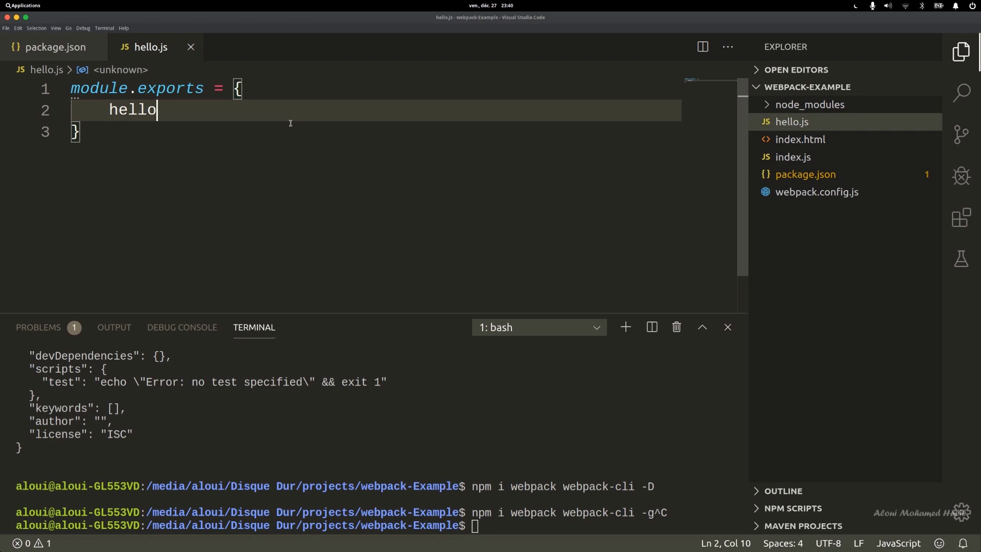
pyautogui.write(': () =>')
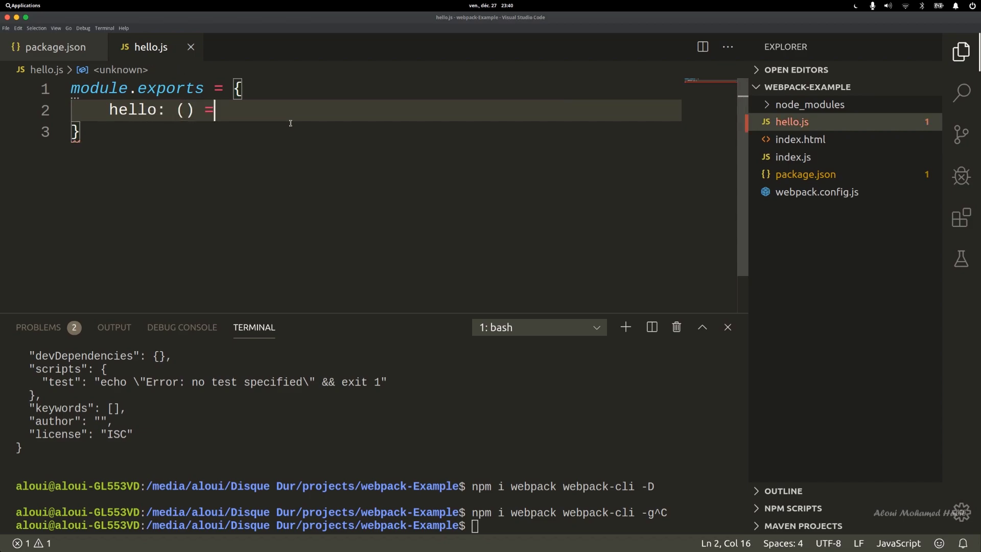
pyautogui.write('> {')
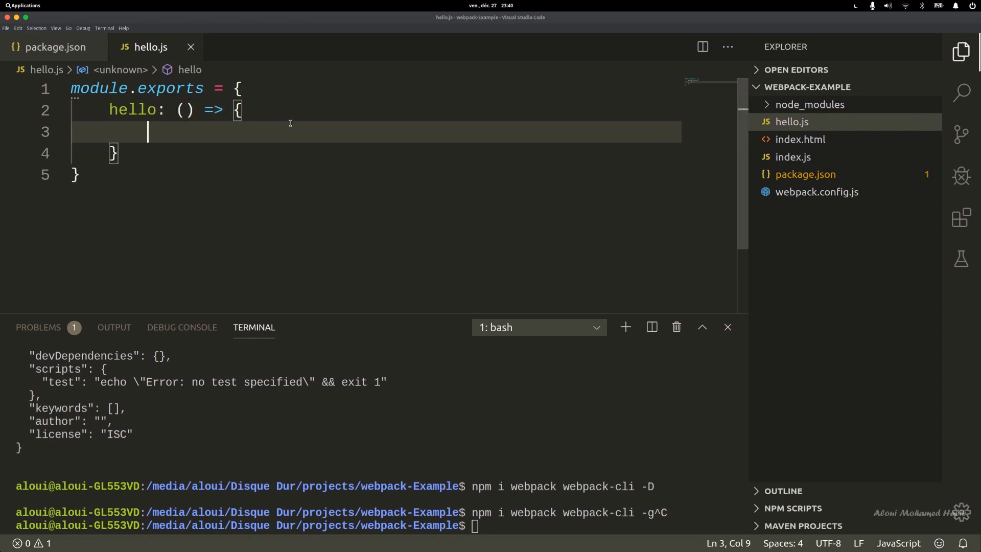
pyautogui.write('alert()')
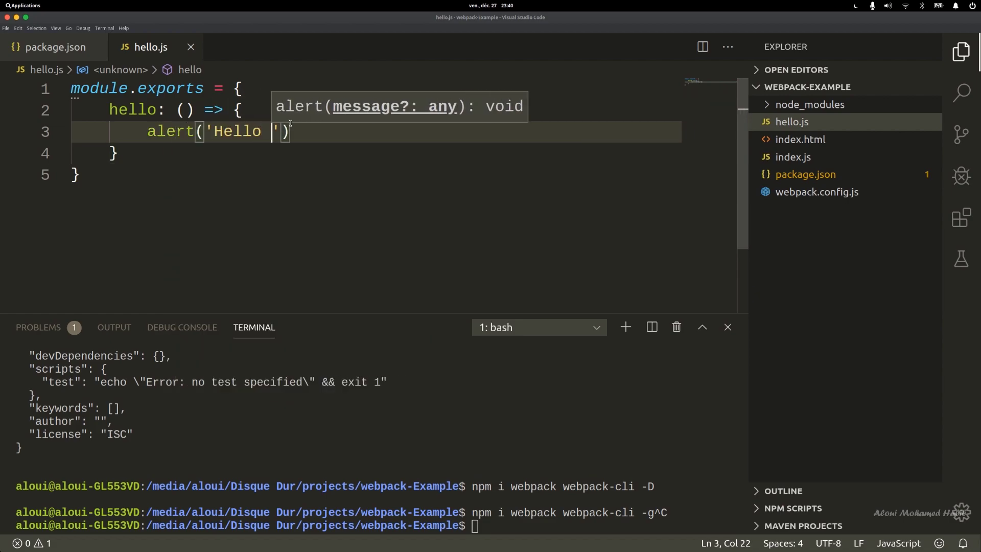
pyautogui.write('world')
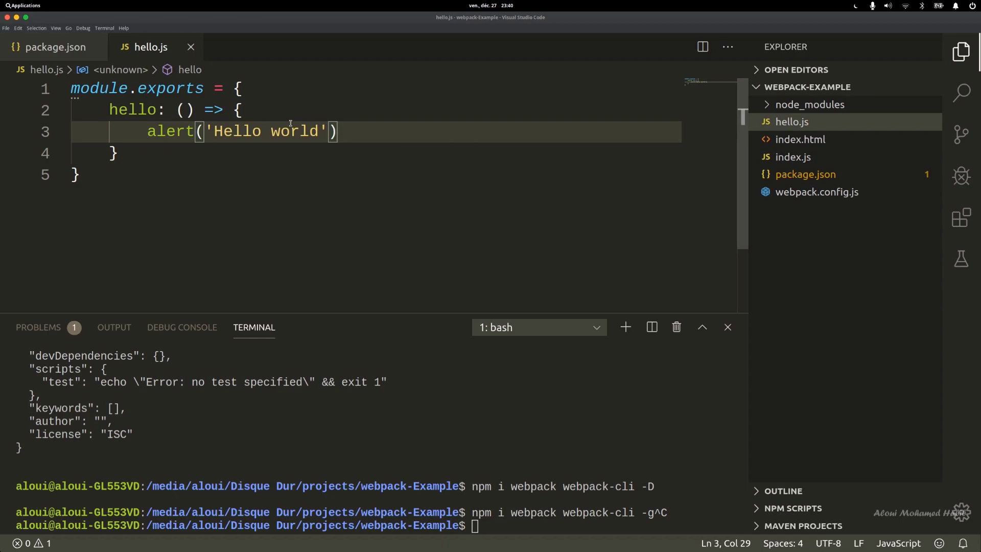
pyautogui.write(';')
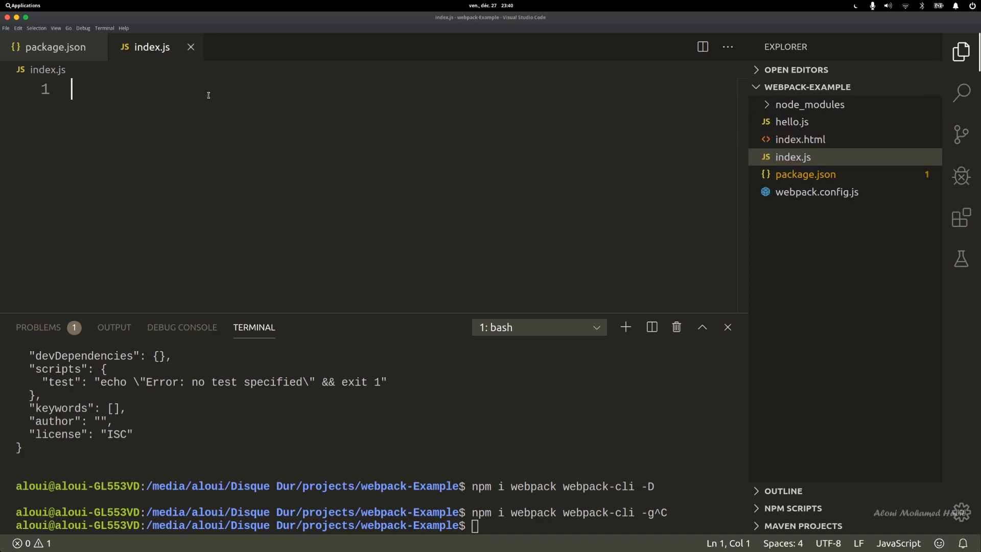
pyautogui.moveTo(335, 116)
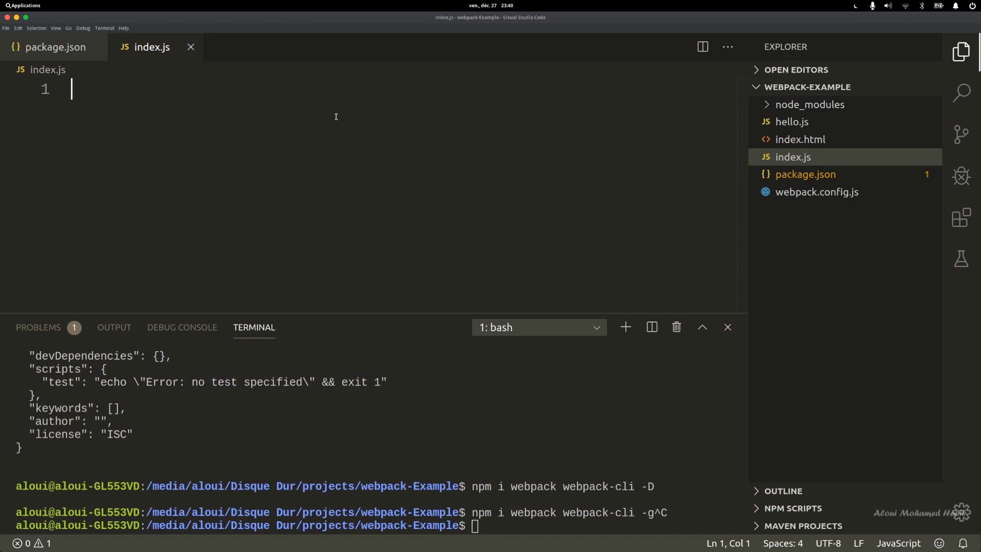
# - In index.js, import { hello } from './hello' and call hello()
pyautogui.write("import hello from './hello")
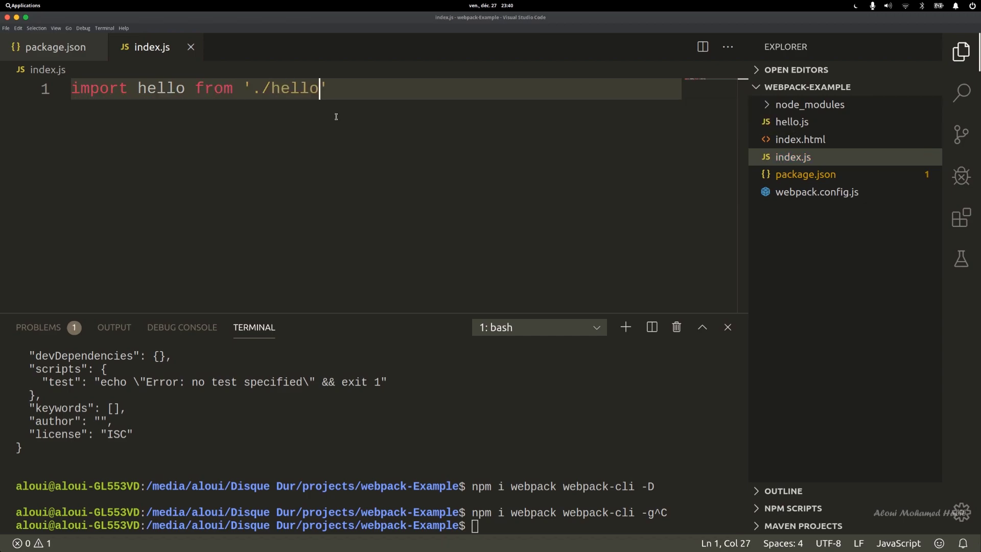
pyautogui.write("'")
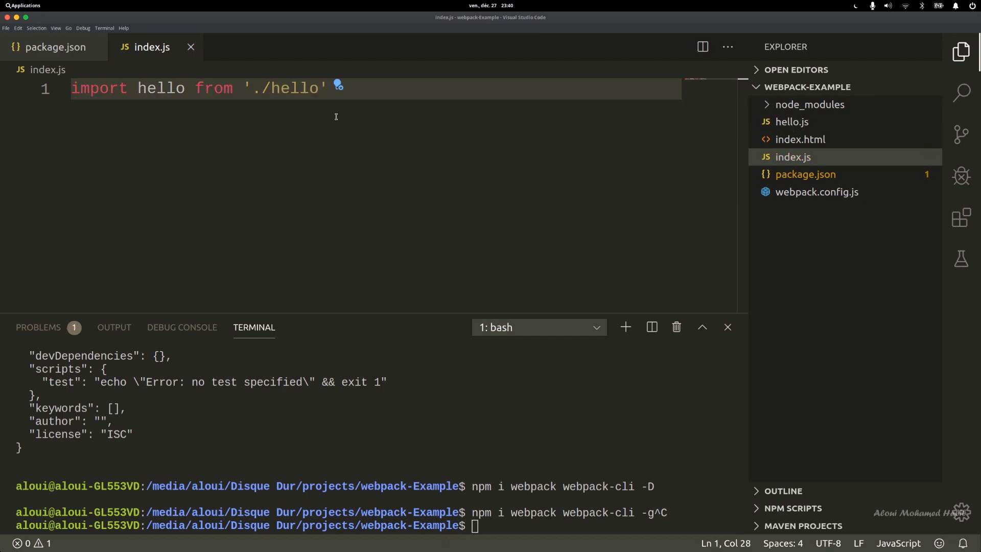
pyautogui.write(';')
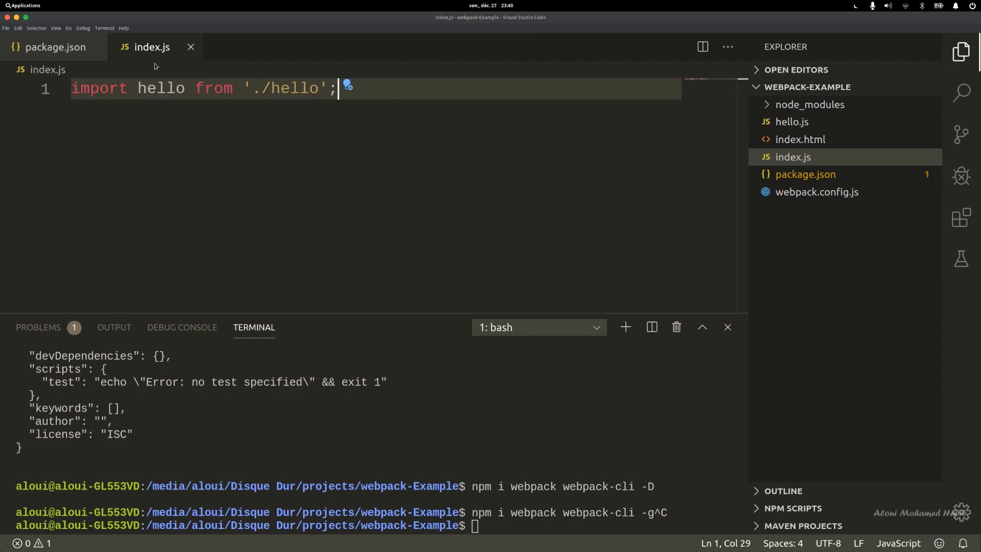
pyautogui.write('{}')
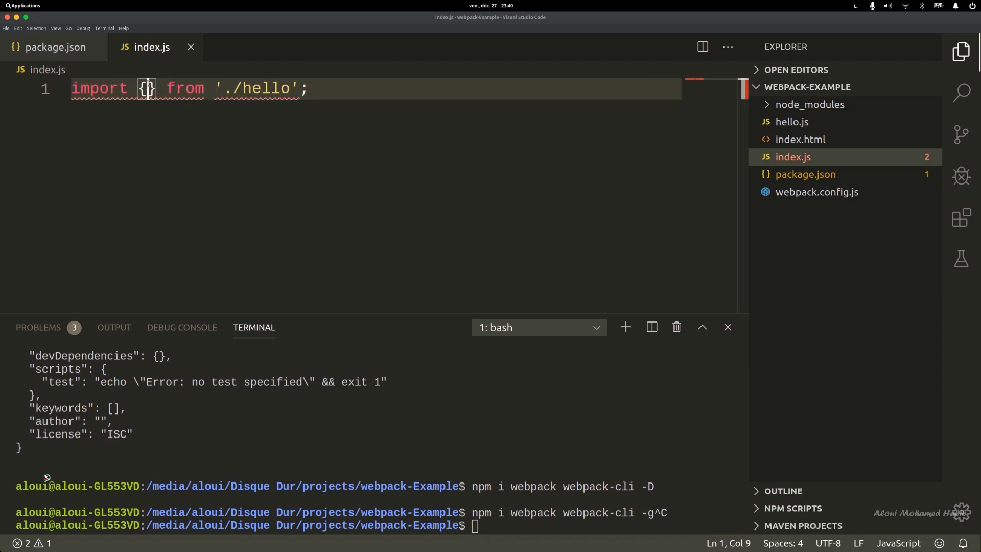
pyautogui.write('hello')
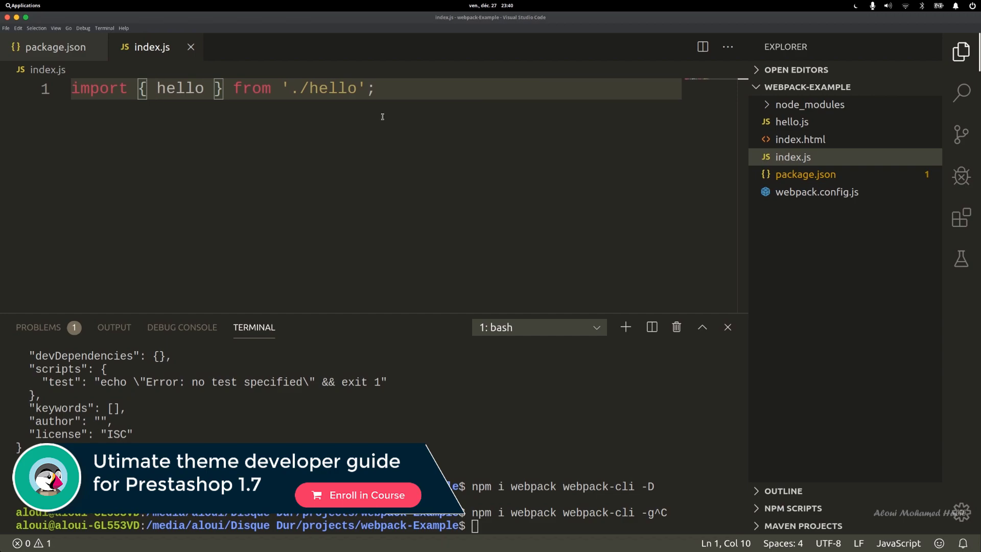
pyautogui.write('hello(')
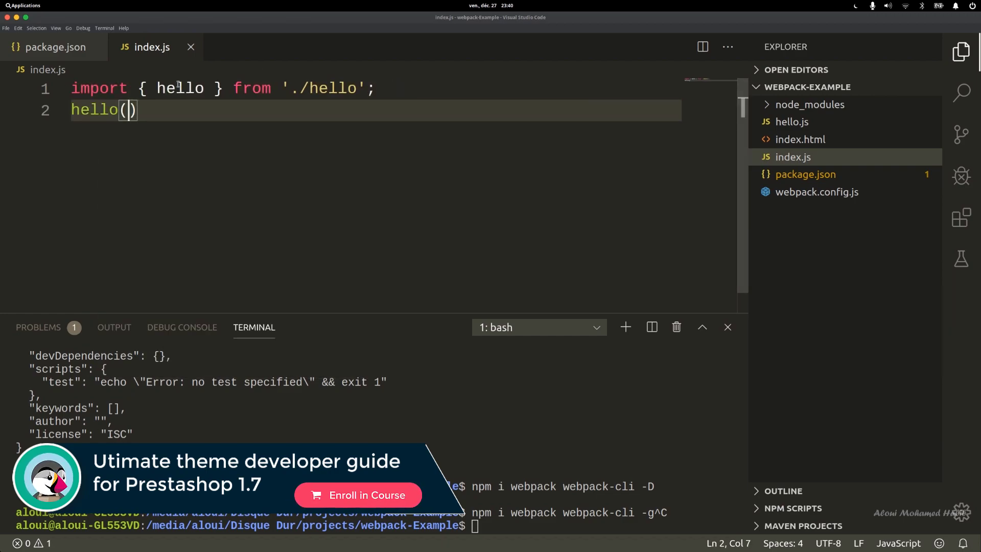
# - Check hello.js, then finish the hello() call in index.js with a semicolon
pyautogui.click(791, 121)
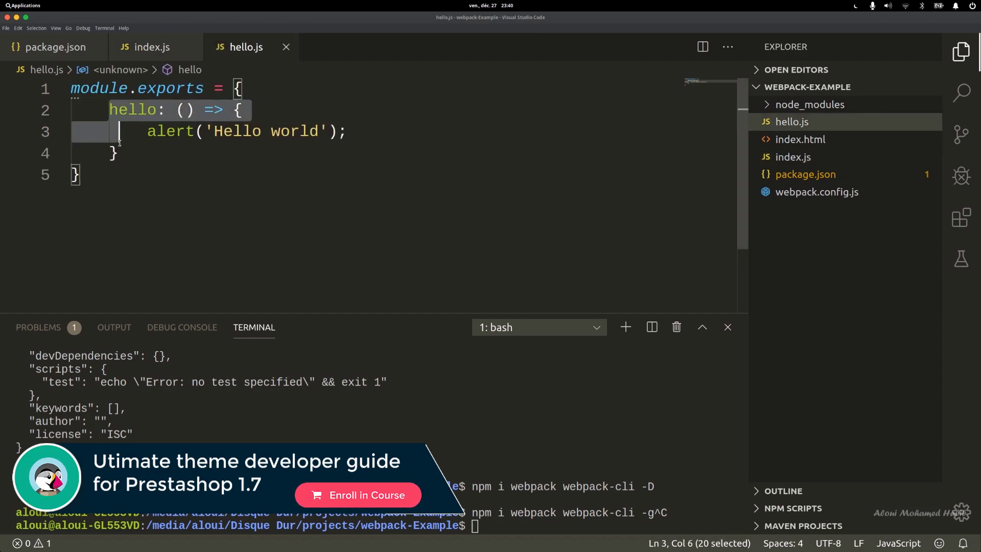
pyautogui.click(150, 47)
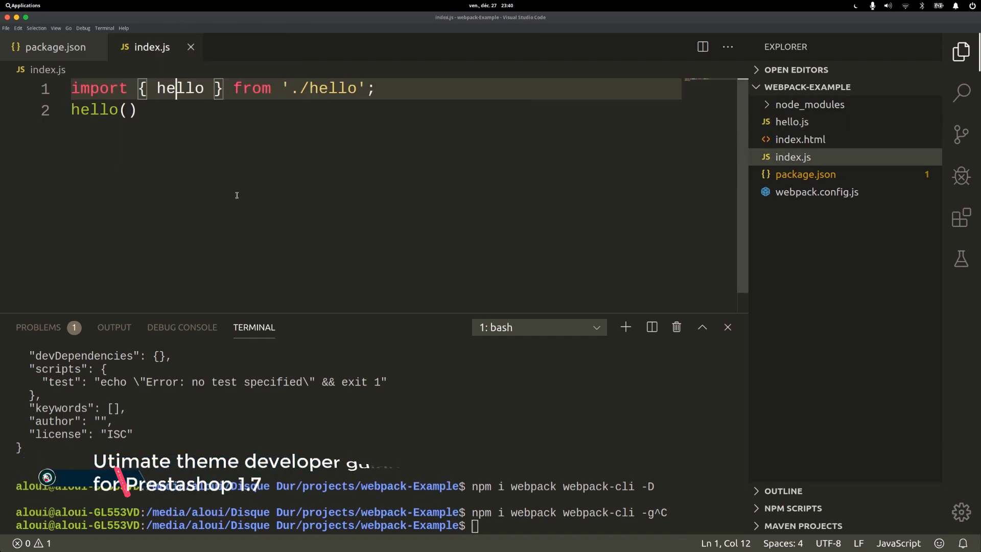
pyautogui.write(';')
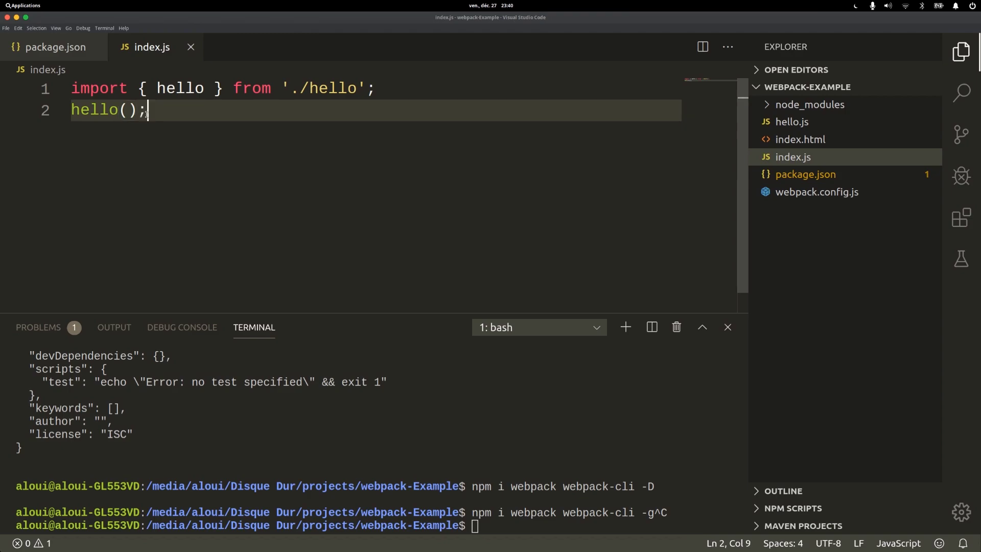
pyautogui.click(816, 192)
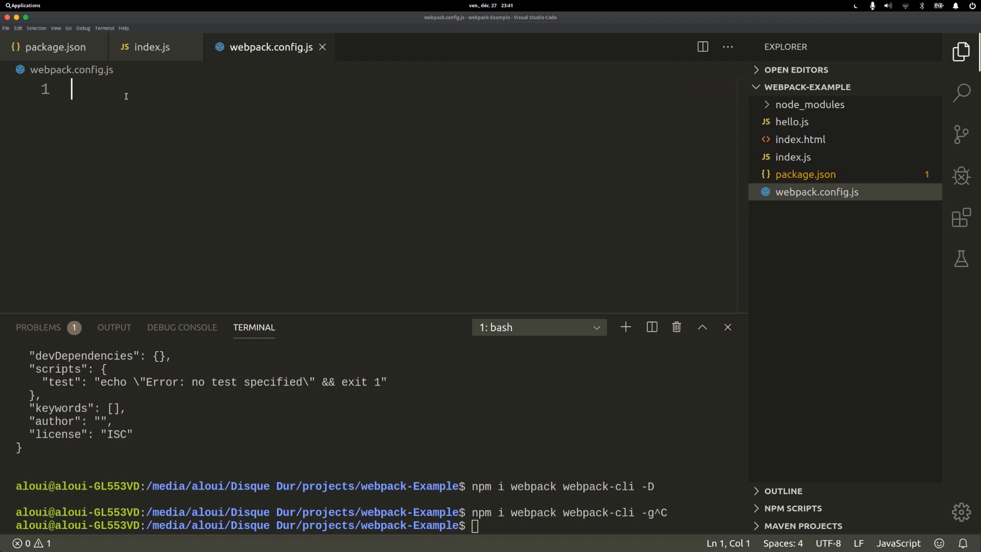
# - Add const path = require('path'); with the comment '// load the path module from node'
pyautogui.write('const')
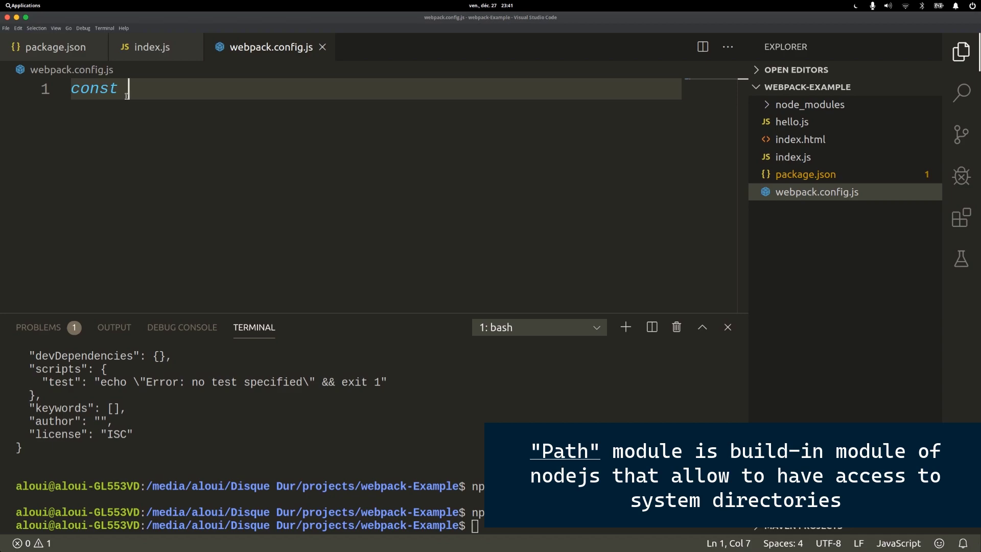
pyautogui.write('path')
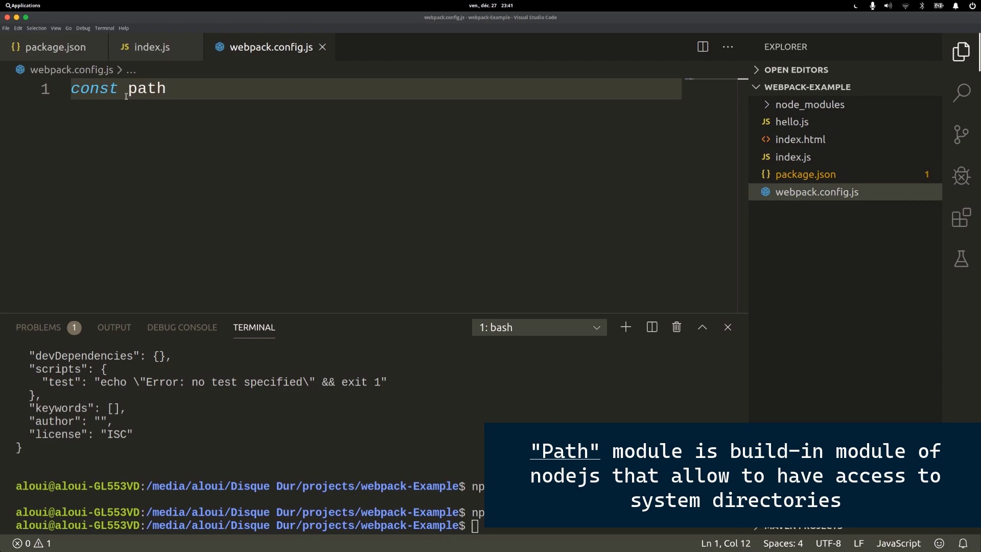
pyautogui.write('= require()')
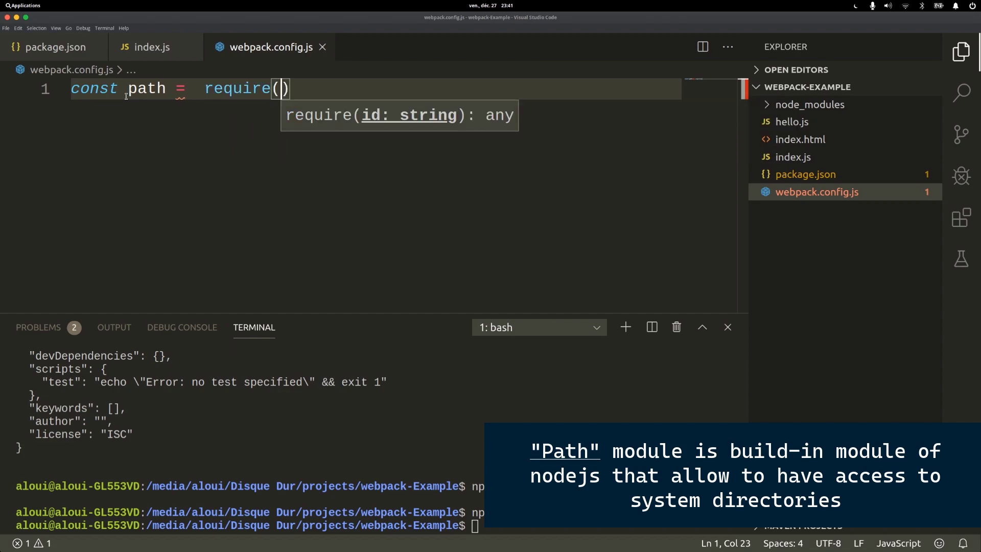
pyautogui.write("'path');")
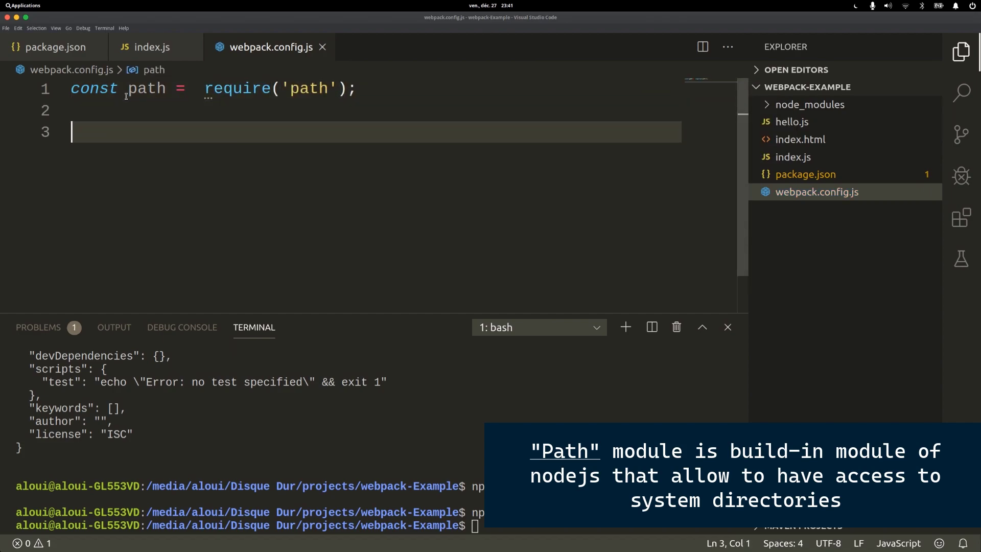
pyautogui.write('//')
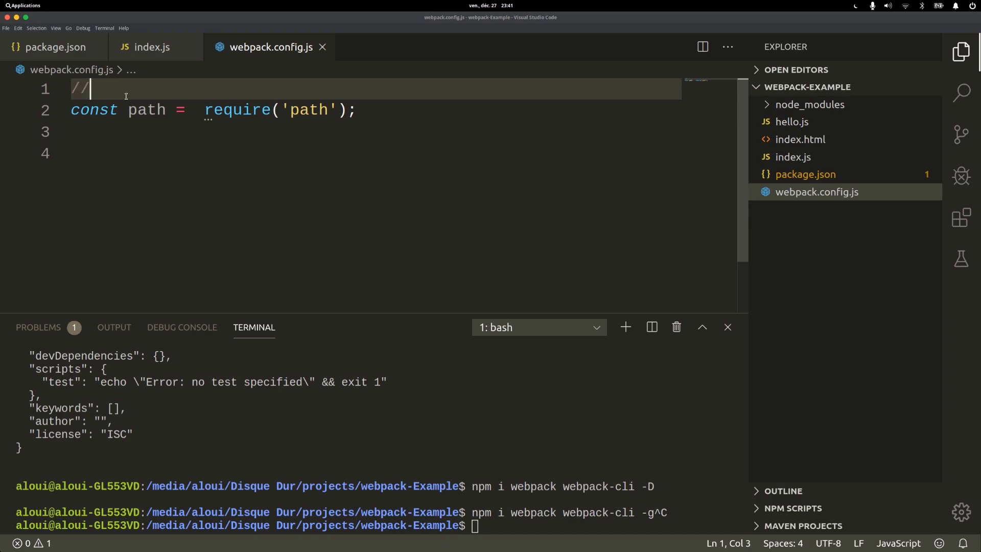
pyautogui.write('load the path module from  node')
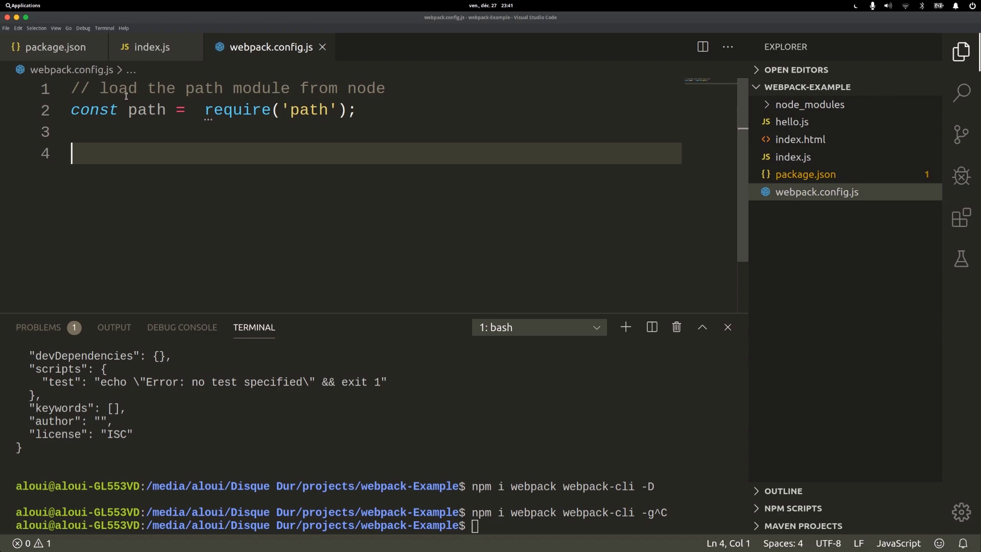
pyautogui.write('module.exports')
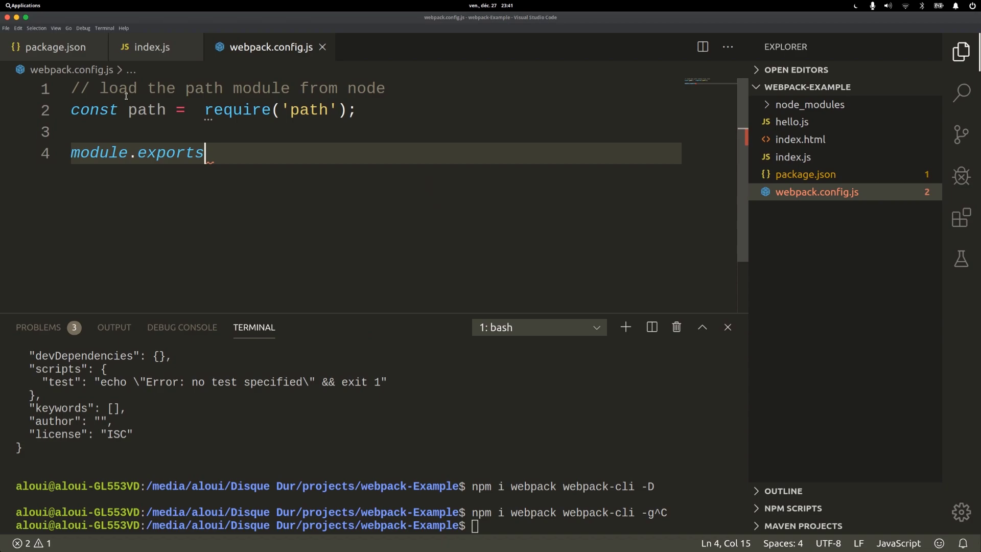
# - Start module.exports with entry './index.js' and an output object
pyautogui.write('= {')
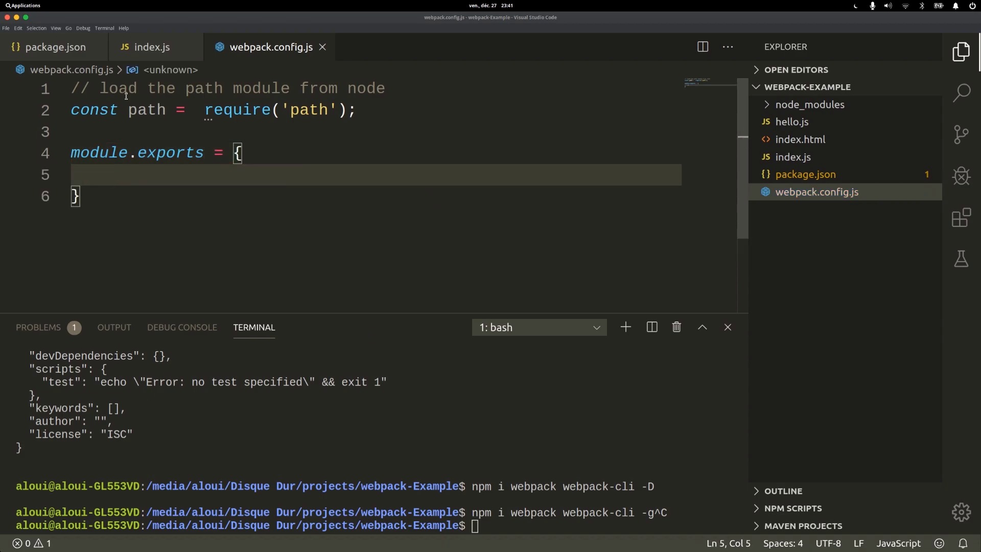
pyautogui.write('entry')
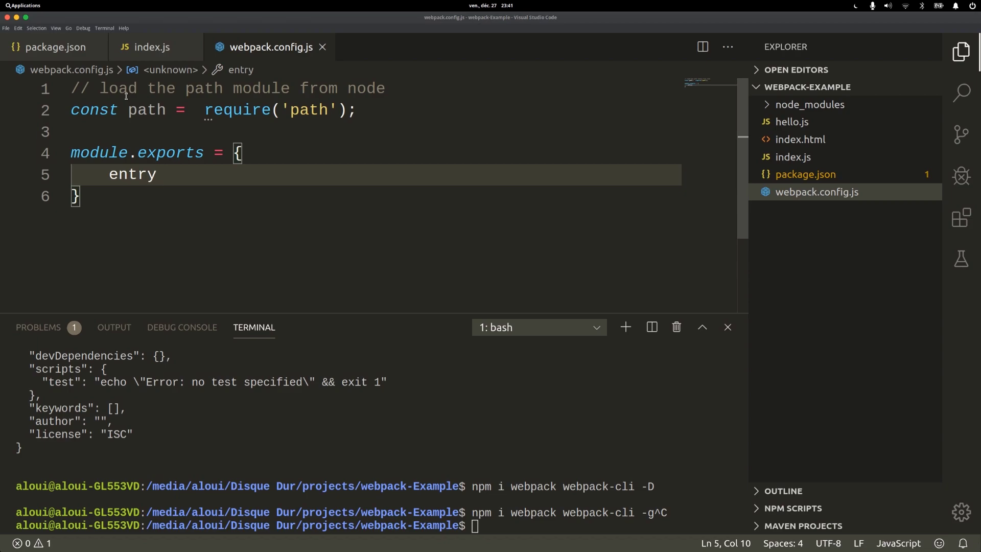
pyautogui.write(':')
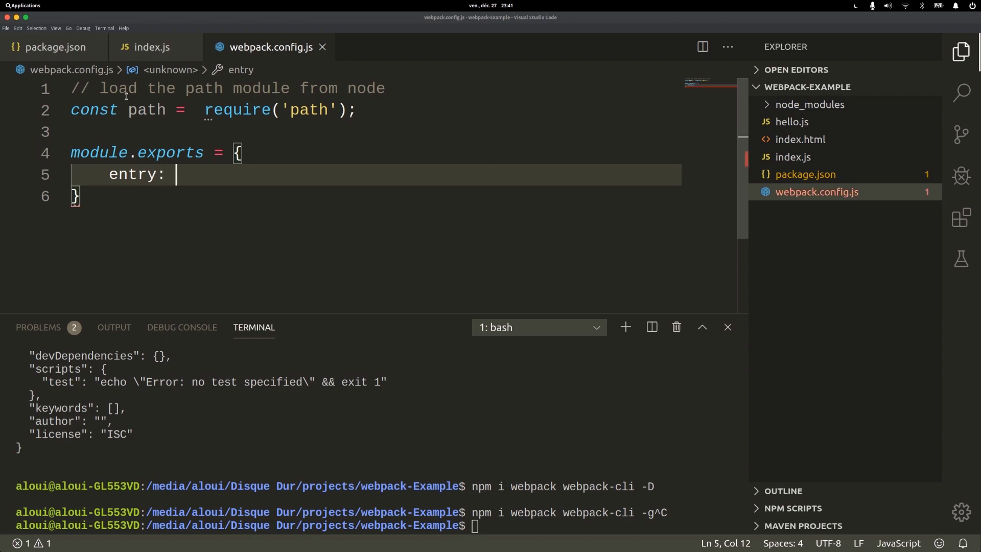
pyautogui.write("''")
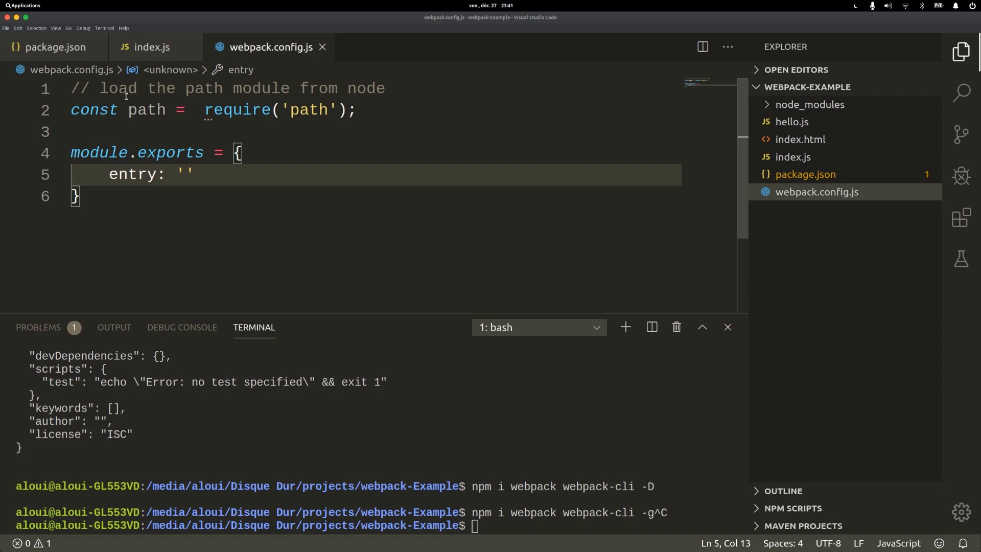
pyautogui.write('inde')
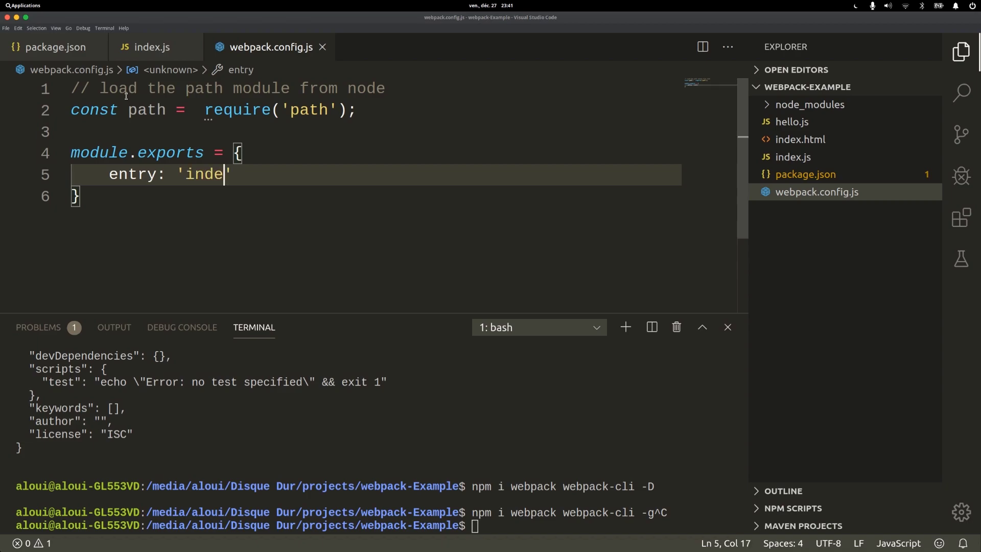
pyautogui.write('x.js')
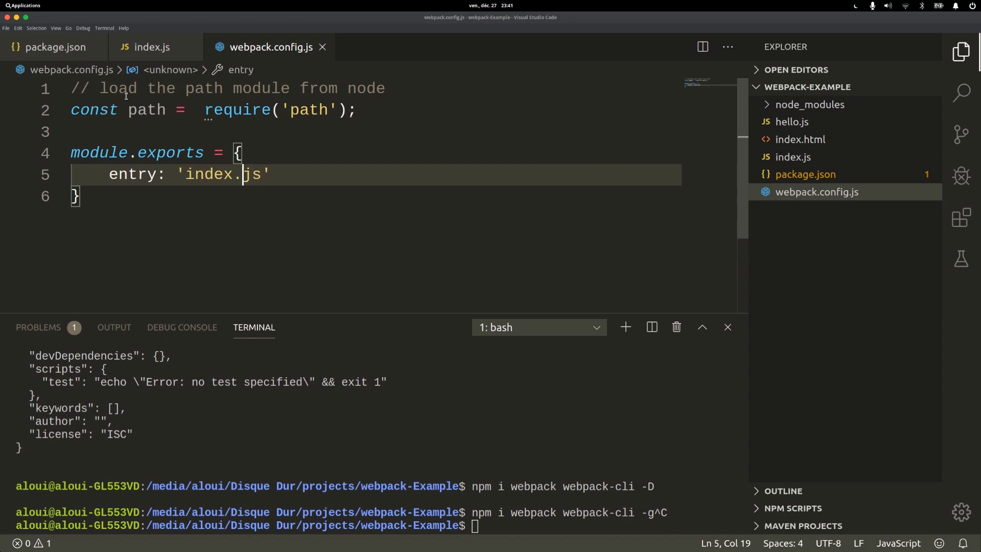
pyautogui.write('./')
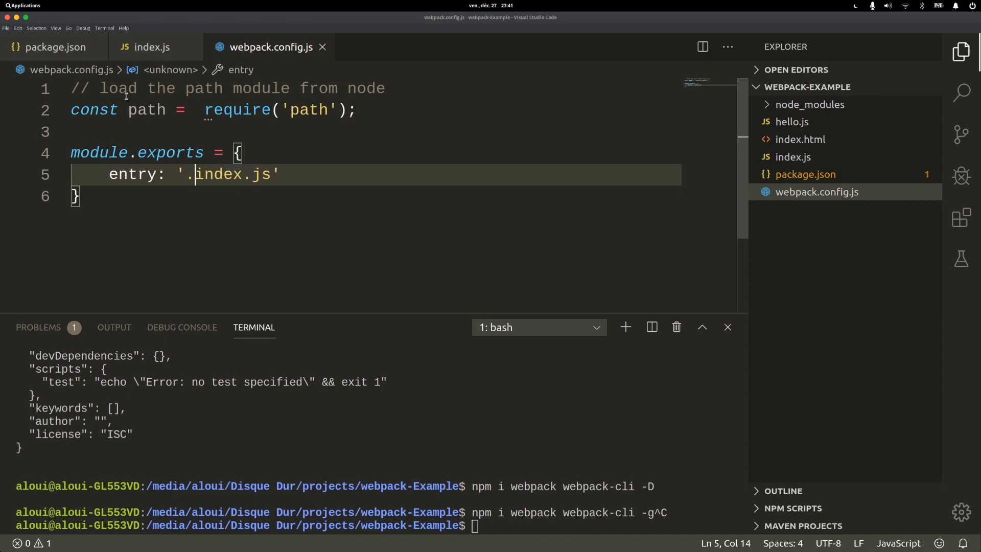
pyautogui.write('/')
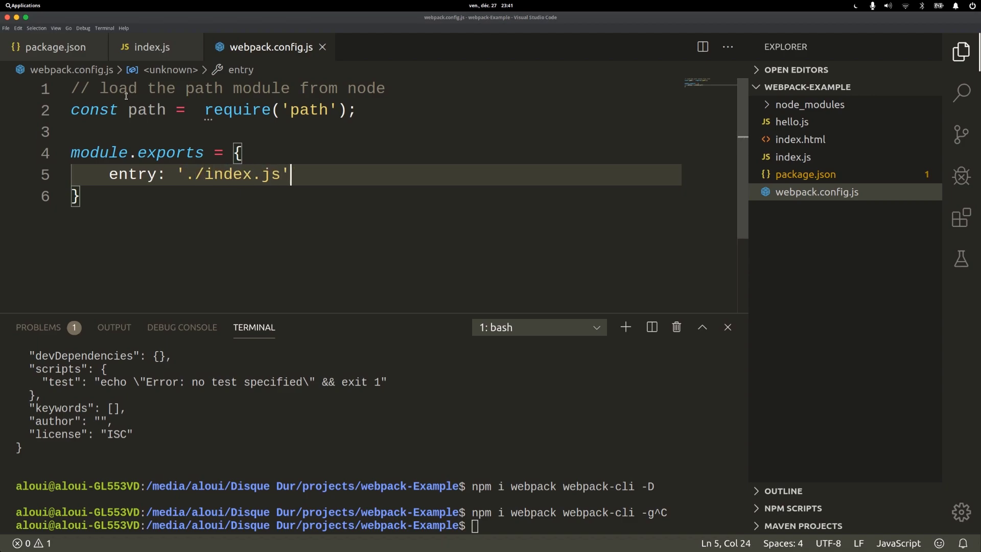
pyautogui.write(',')
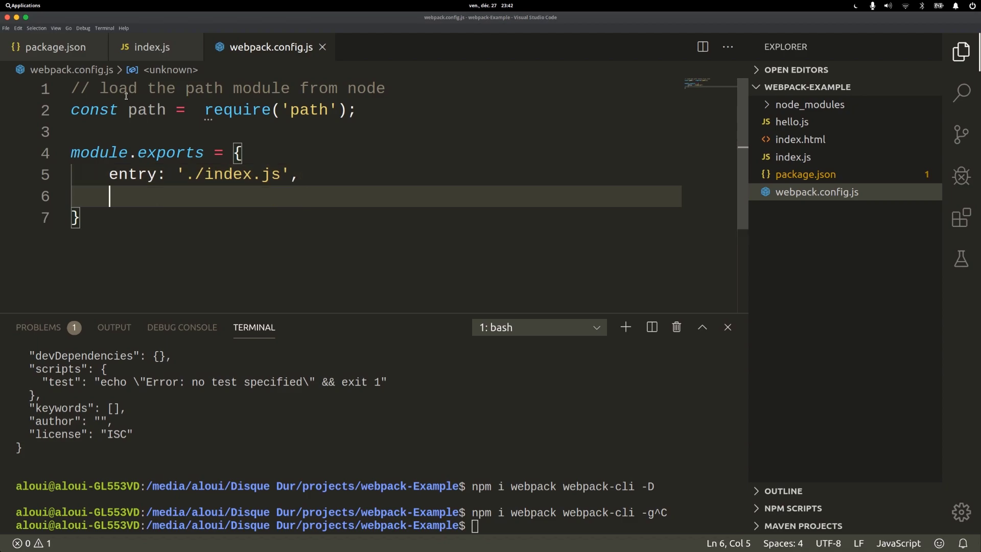
pyautogui.write('output')
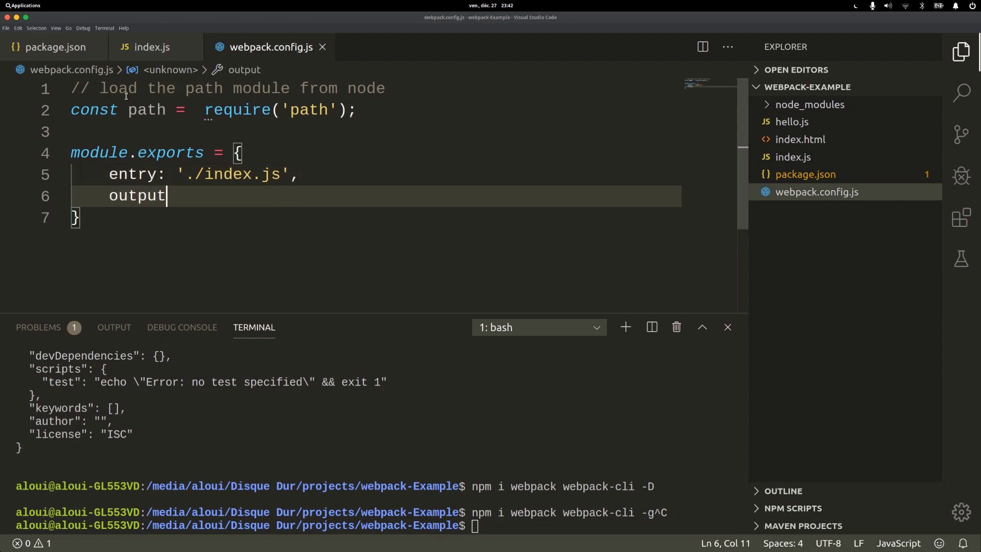
pyautogui.write(': {')
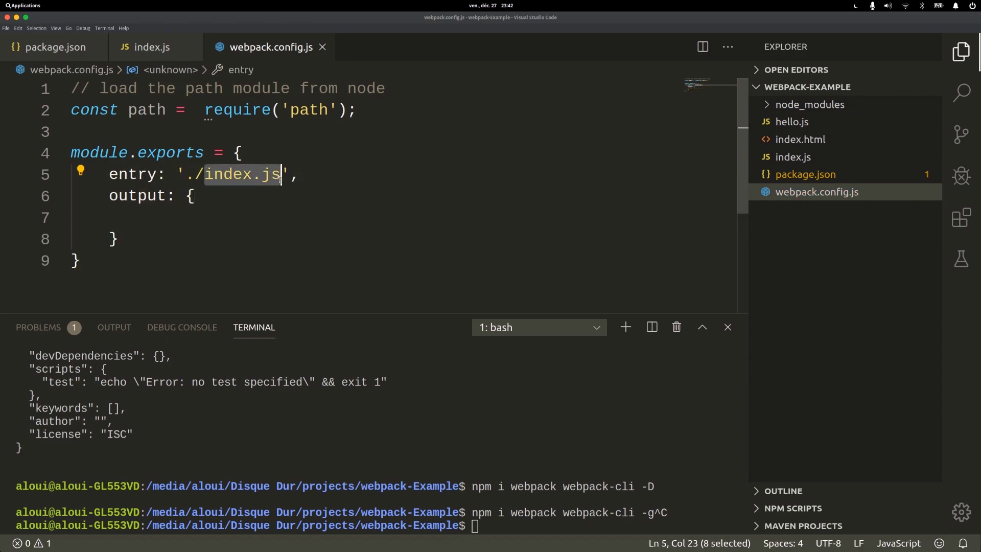
pyautogui.moveTo(151, 47)
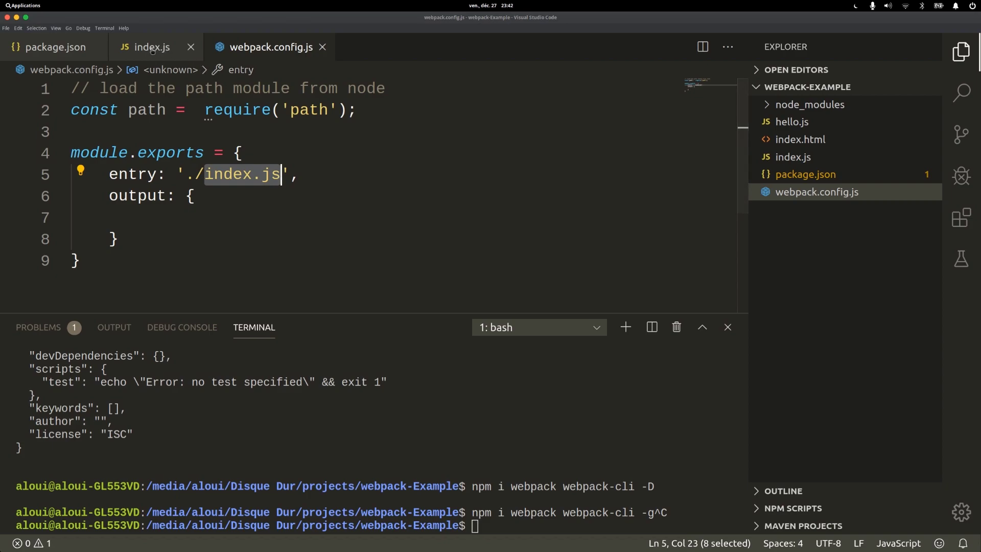
# - After checking index.js, set output path to path.resolve 'dist' and filename 'bundle.js'
pyautogui.click(150, 47)
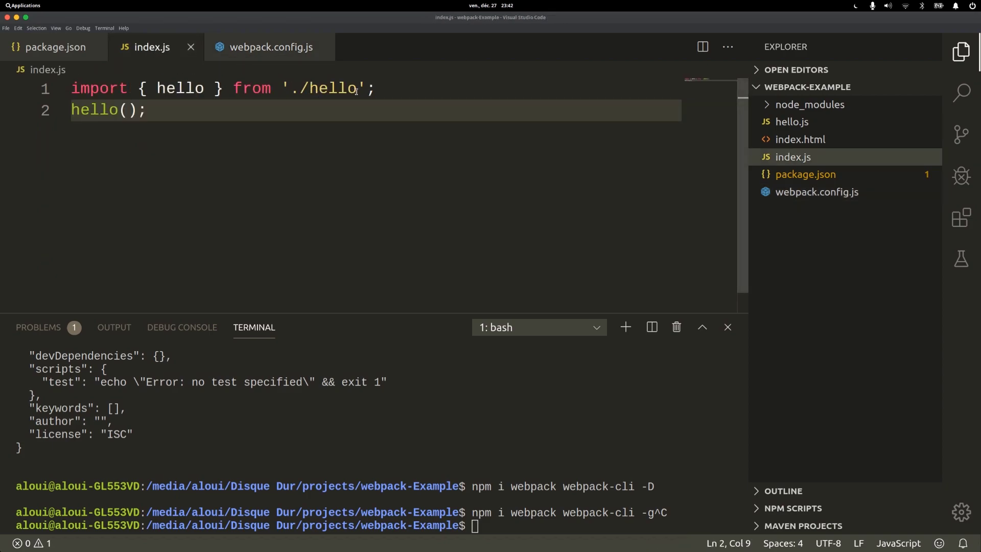
pyautogui.click(270, 47)
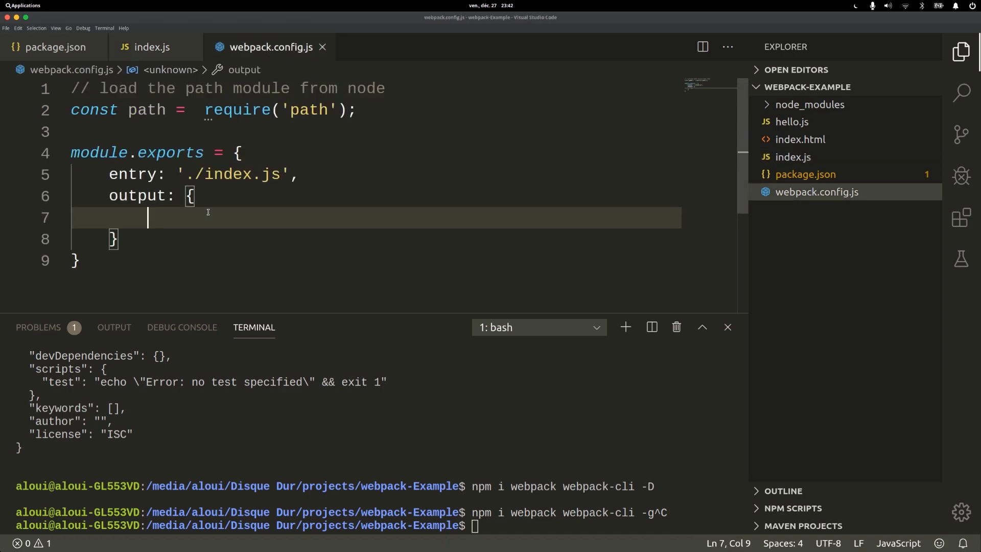
pyautogui.write('path:')
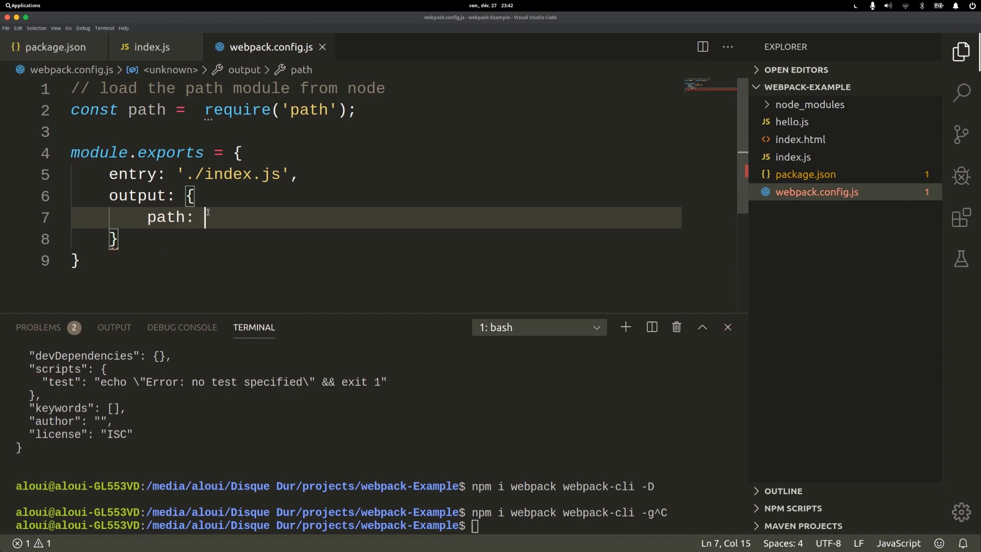
pyautogui.write('path.')
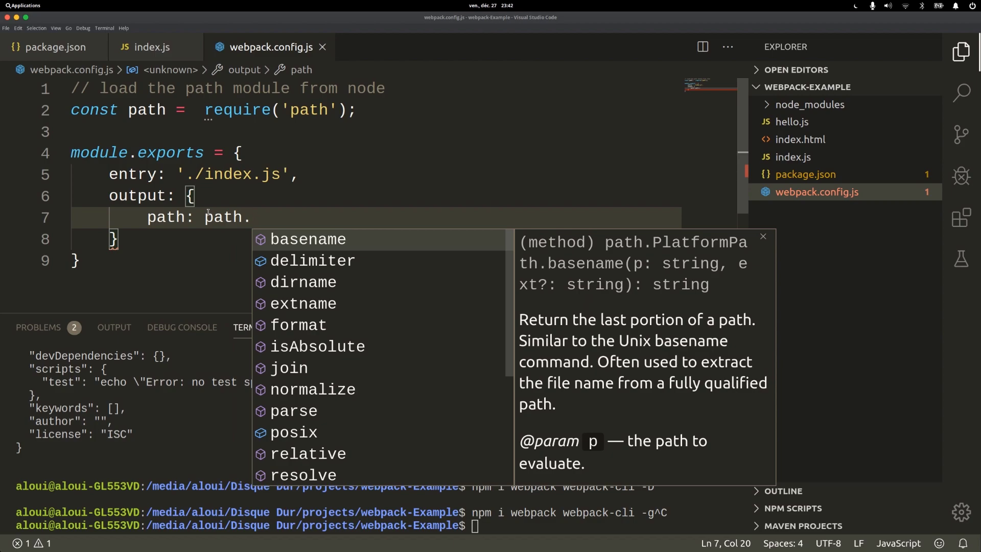
pyautogui.write("resolve(__dirname , '")
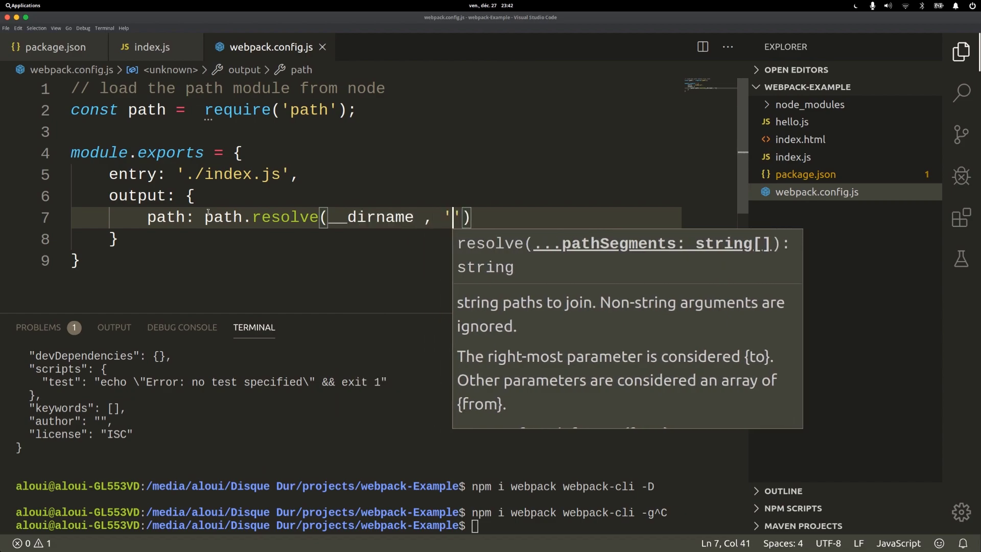
pyautogui.write('dist')
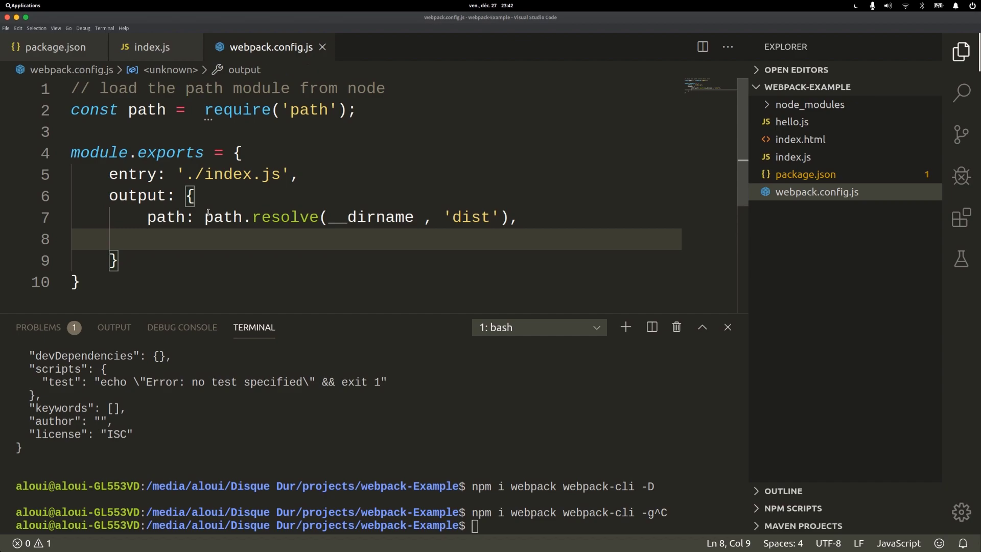
pyautogui.write('filename:')
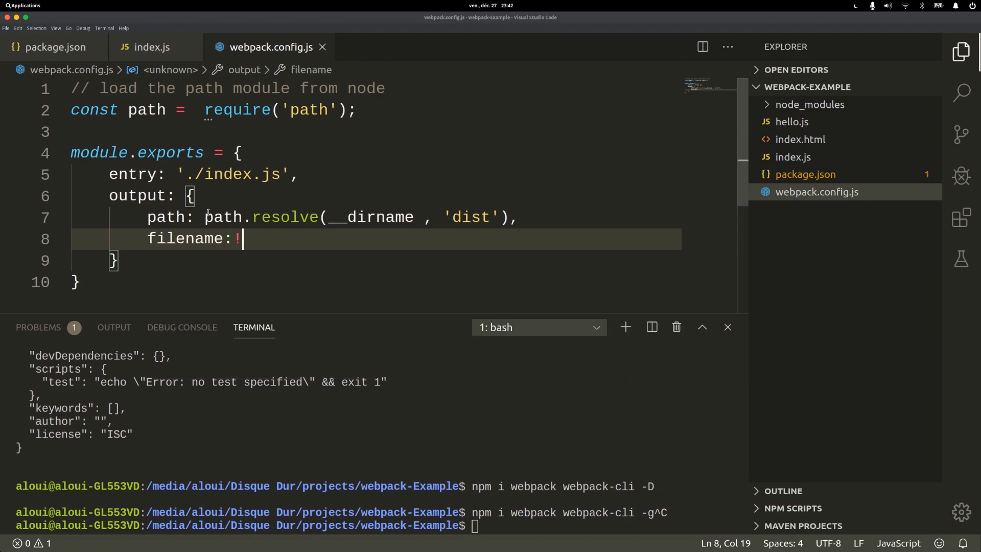
pyautogui.write("'dist'")
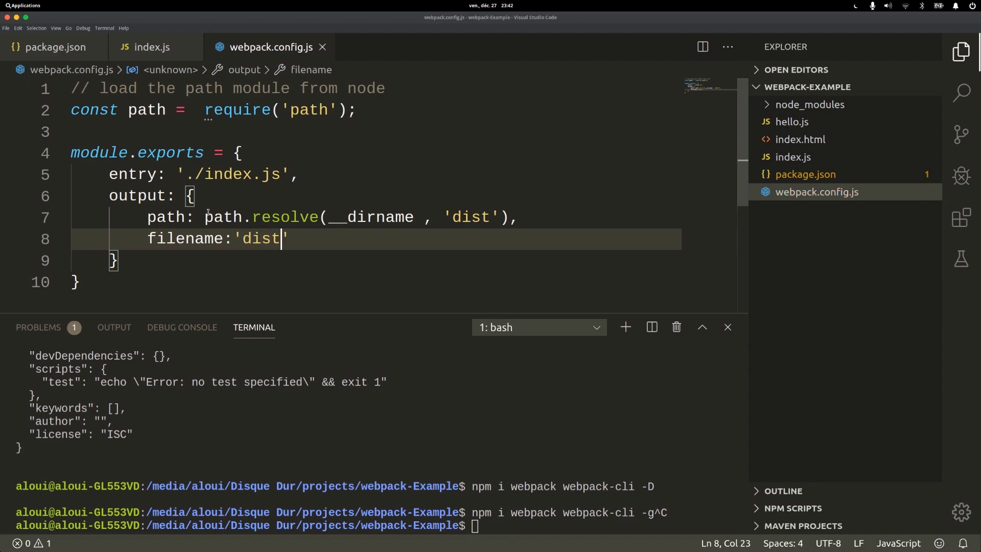
pyautogui.write('bundle./')
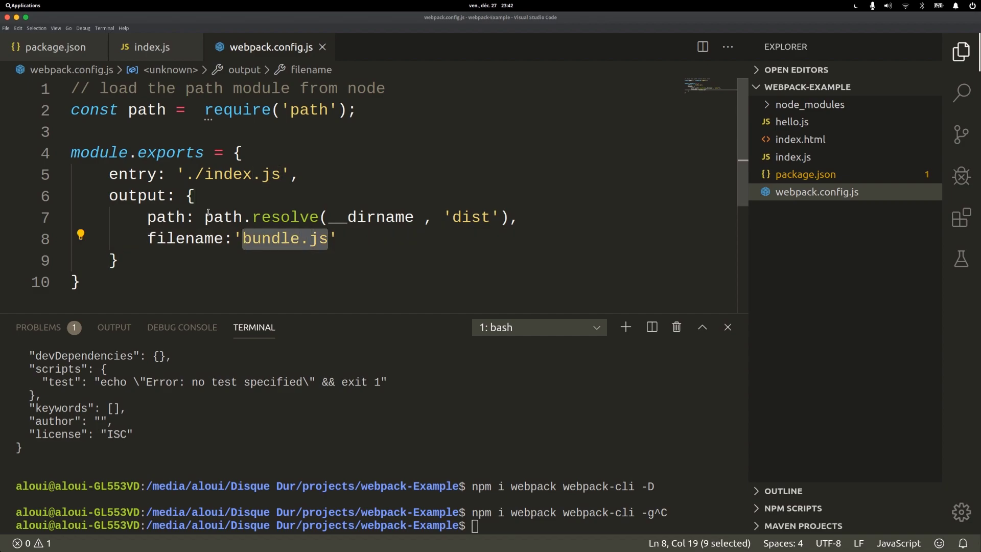
# - Add lorem ipsum body text and a script tag loading './dist/bundle.js' to index.html
pyautogui.click(800, 139)
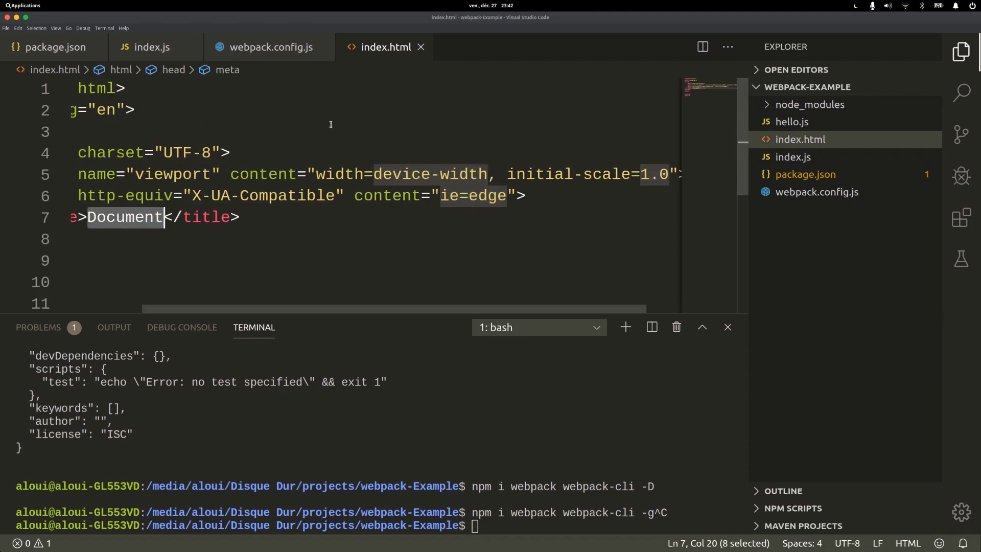
pyautogui.write('lor')
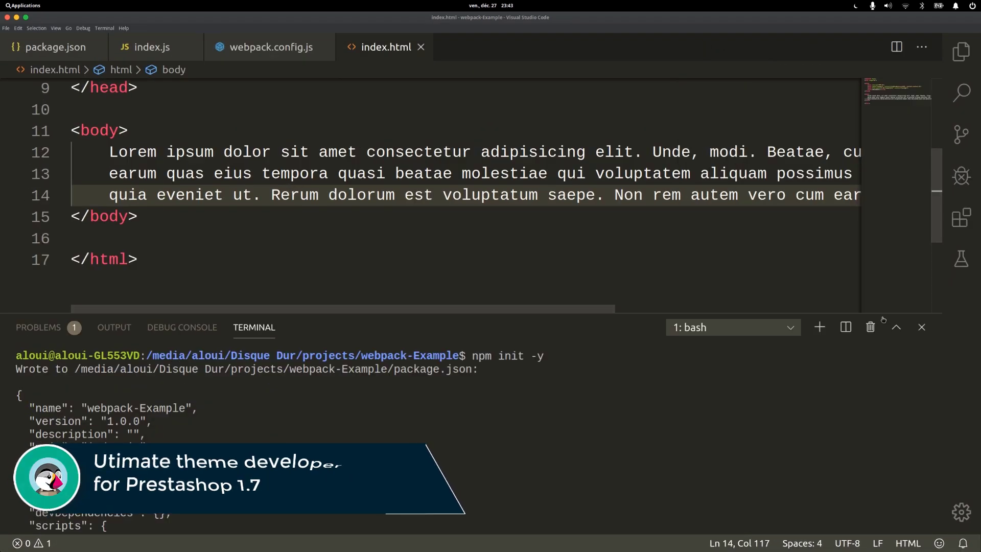
pyautogui.click(921, 327)
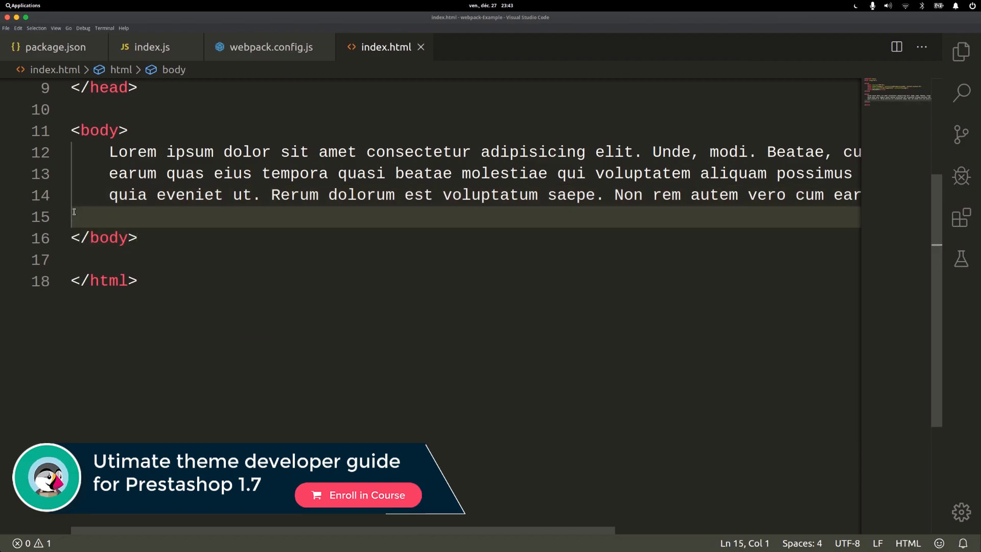
pyautogui.write('ssc')
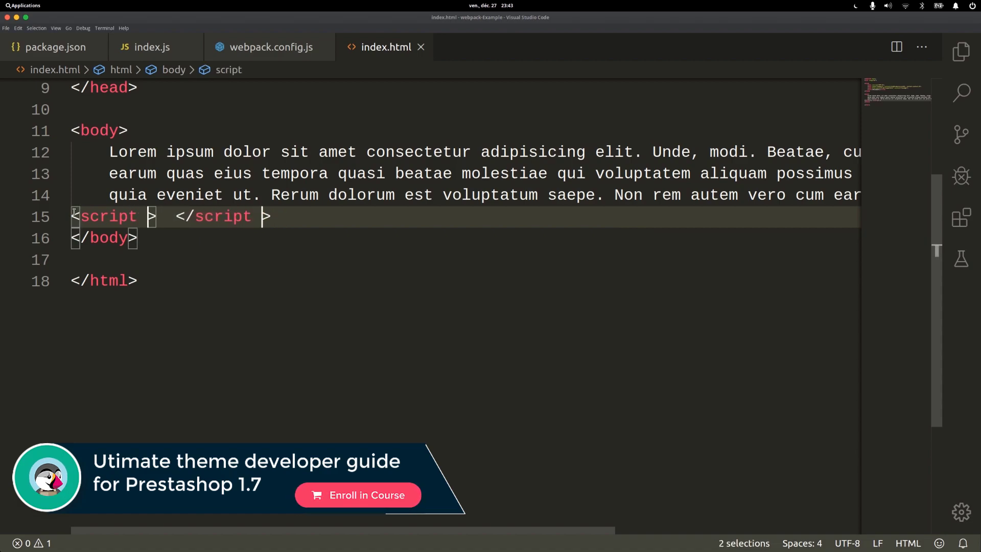
pyautogui.write("src=''")
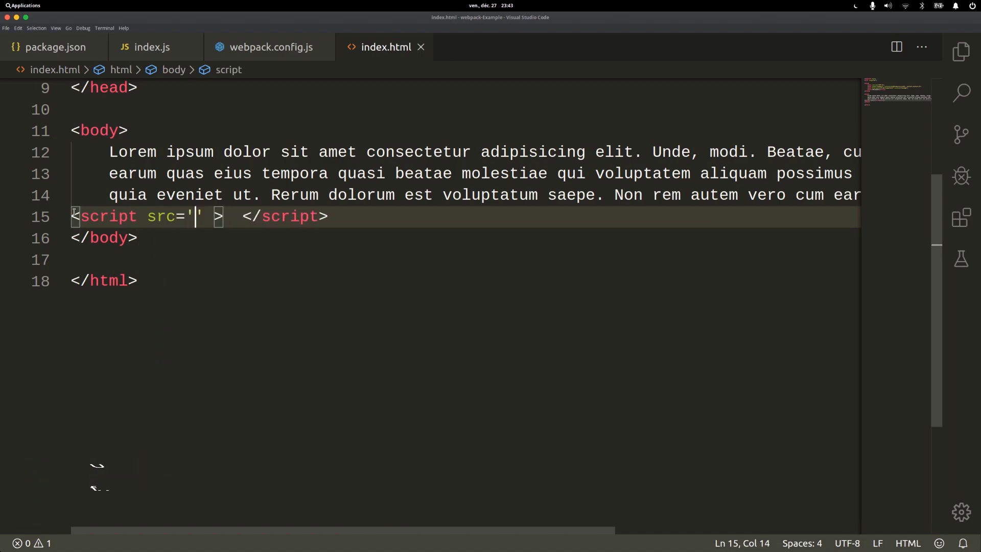
pyautogui.write('./dist/bundle.js')
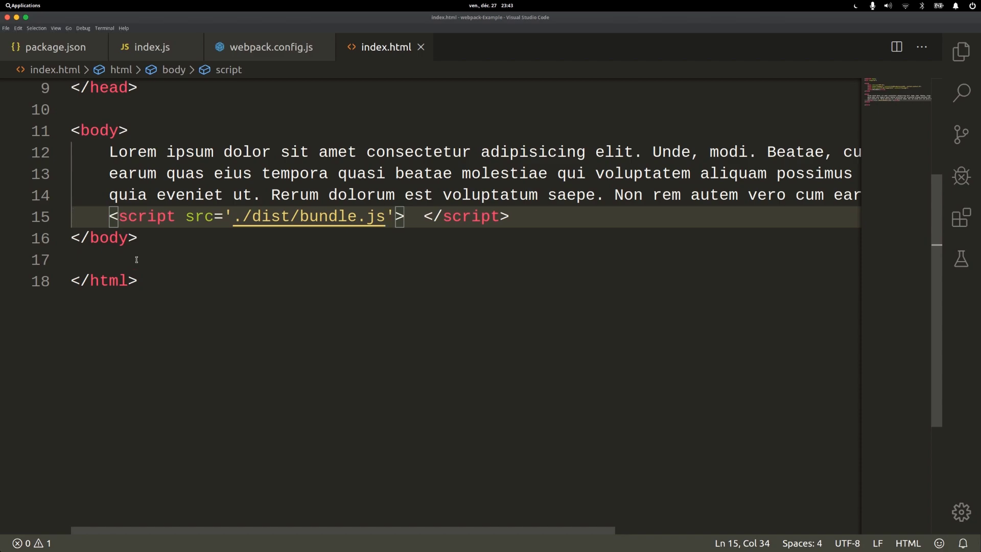
pyautogui.scroll(3)
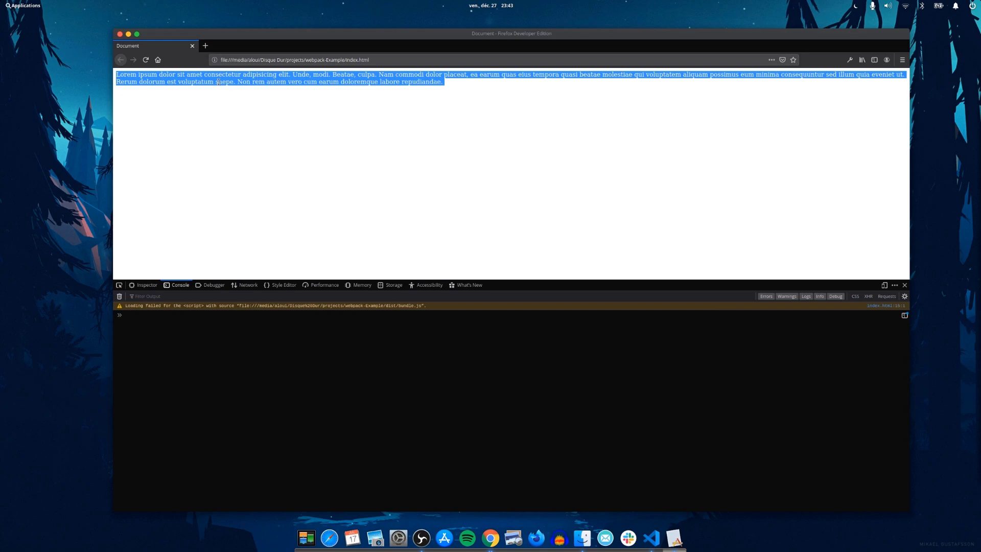
pyautogui.click(651, 537)
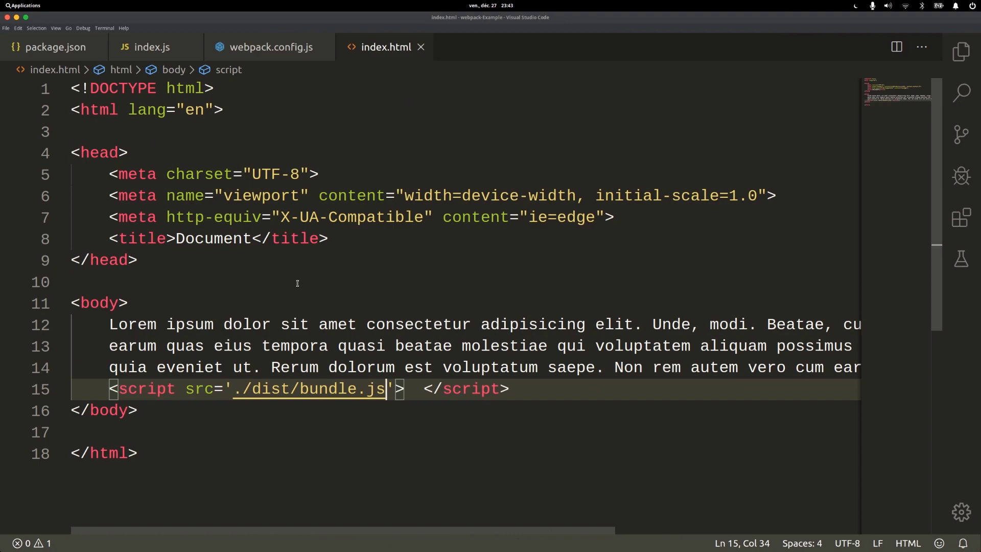
# - Run webpack in a new terminal, building a 1.02 KiB bundle.js from index.js and hello.js
pyautogui.press('ctrl+`')
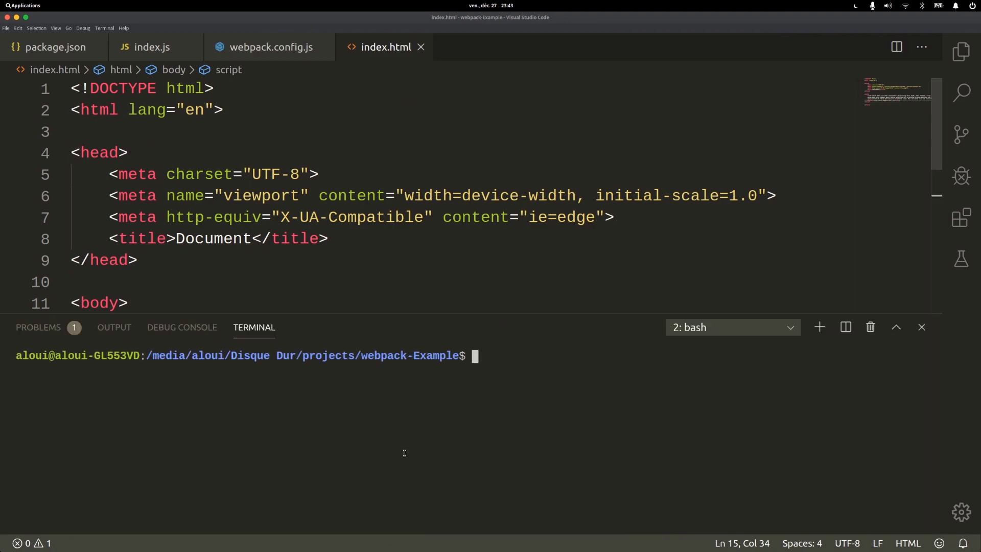
pyautogui.moveTo(940, 36)
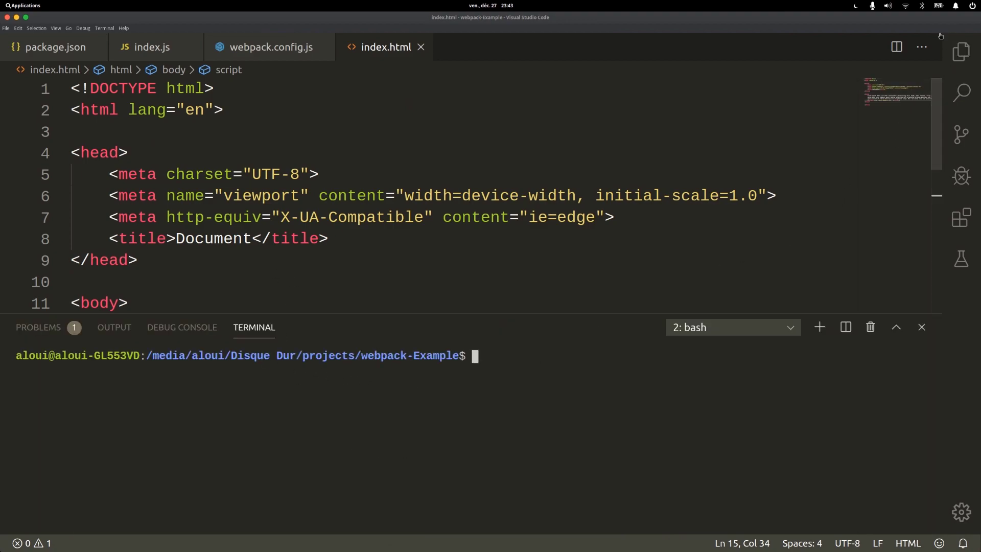
pyautogui.click(271, 47)
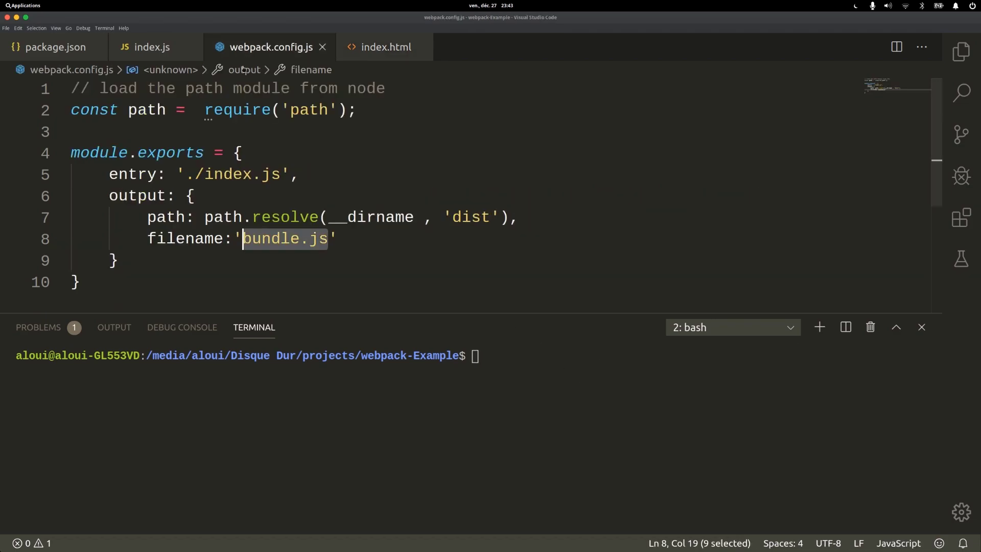
pyautogui.write('web')
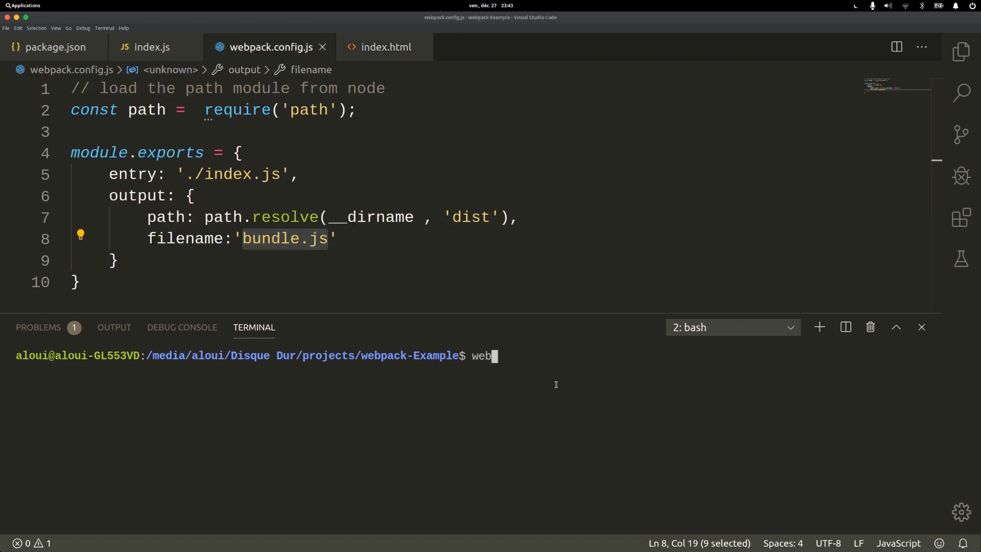
pyautogui.press('Return')
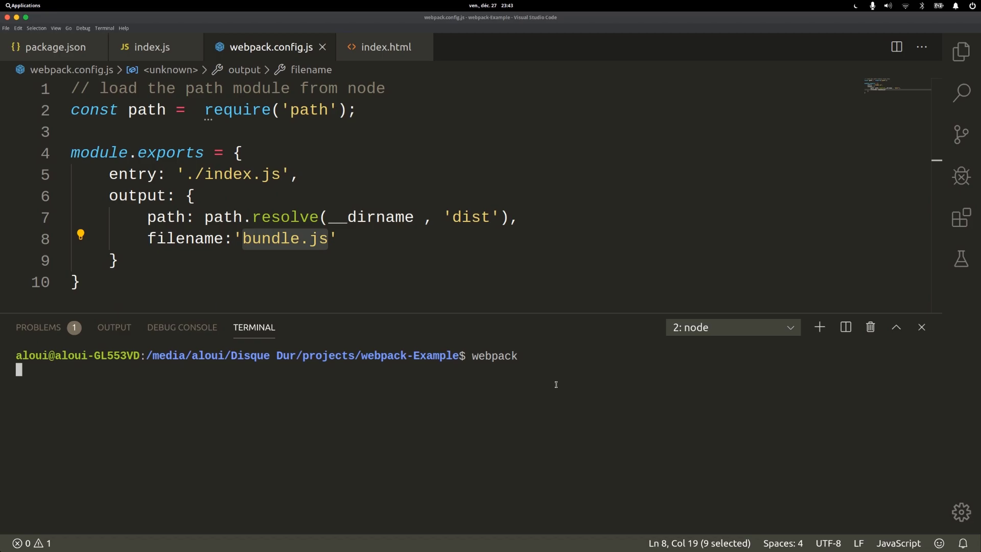
pyautogui.press('Return')
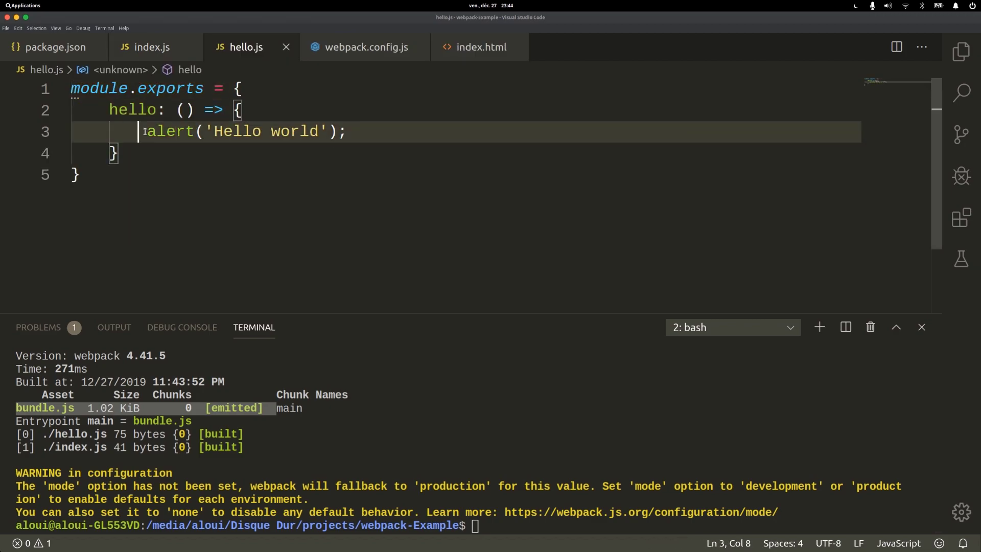
# - Switch to the index.js tab with the Explorer listing the new dist folder
pyautogui.click(151, 47)
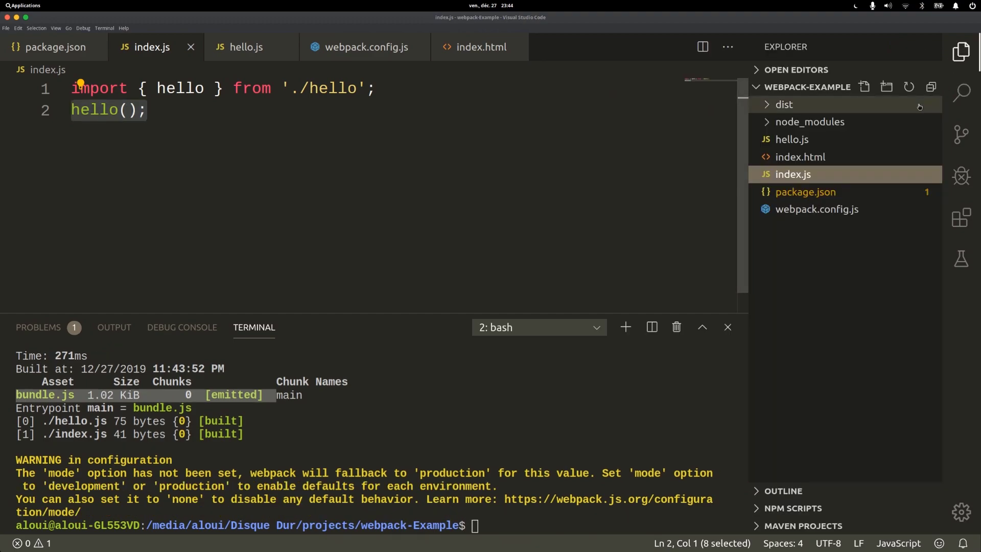
# - Expand dist and scroll through bundle.js's minified line calling n.hello()
pyautogui.click(784, 104)
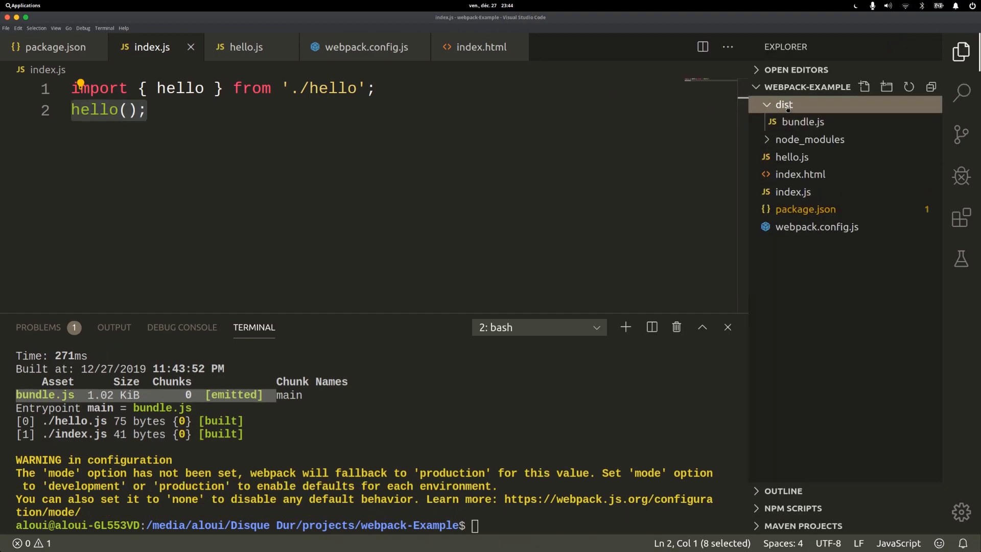
pyautogui.moveTo(803, 121)
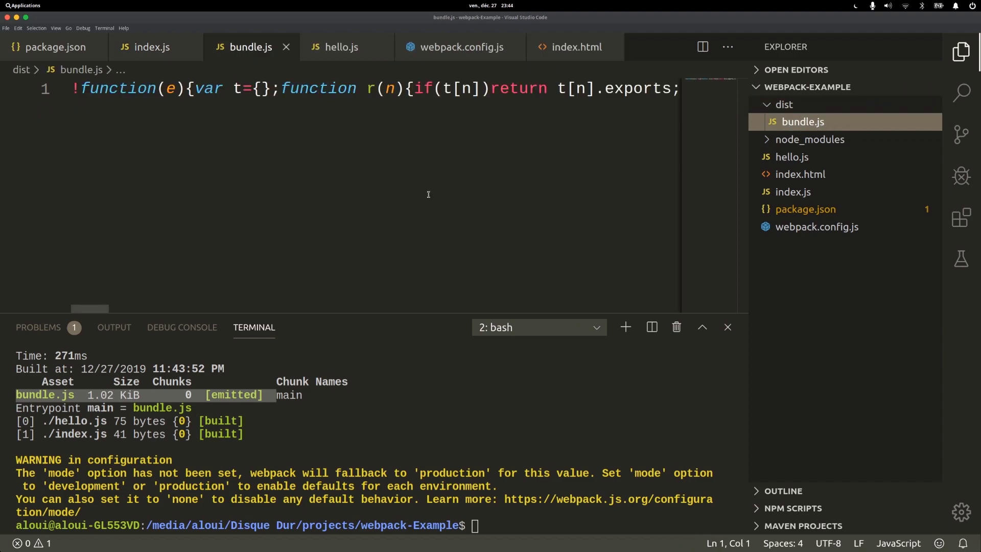
pyautogui.hscroll(3)
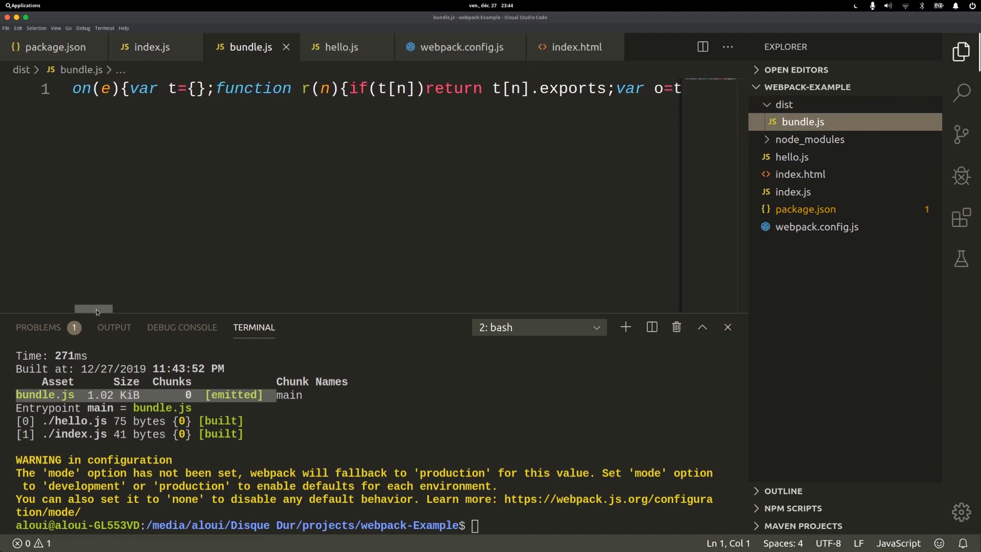
pyautogui.hscroll(3)
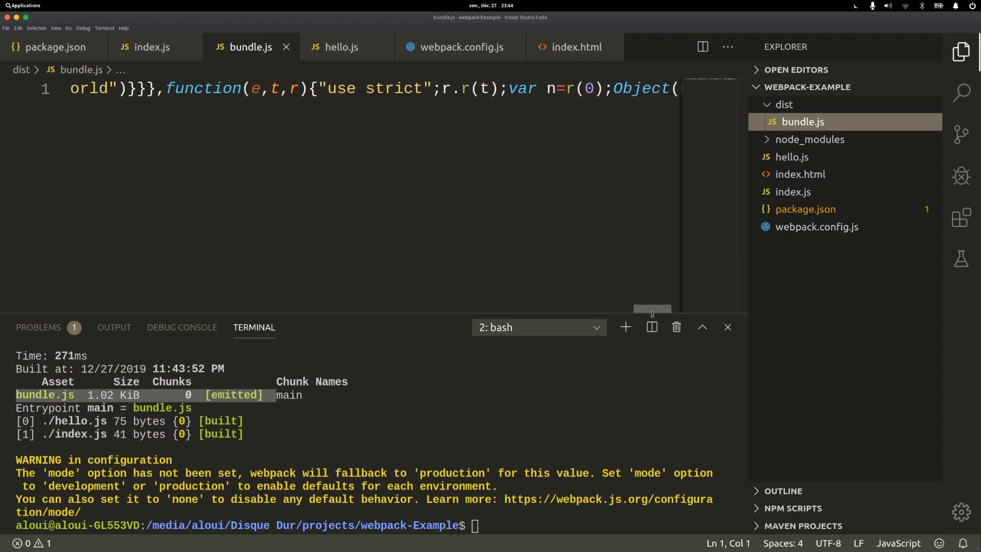
pyautogui.hscroll(3)
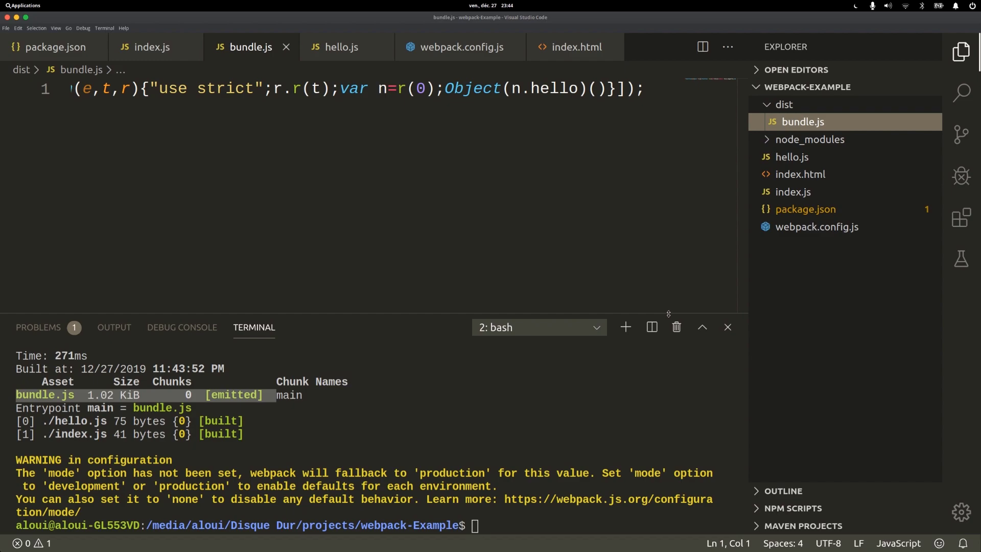
pyautogui.moveTo(668, 310)
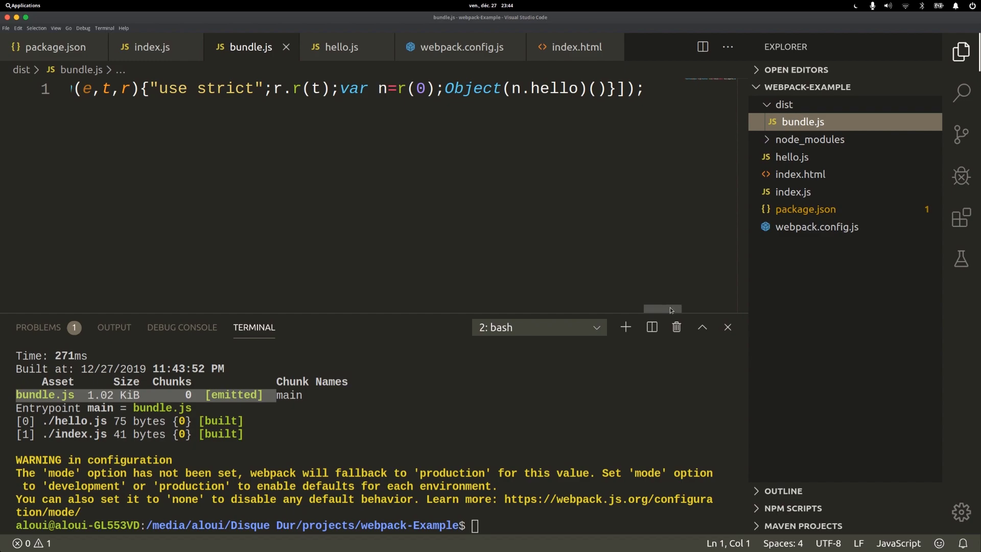